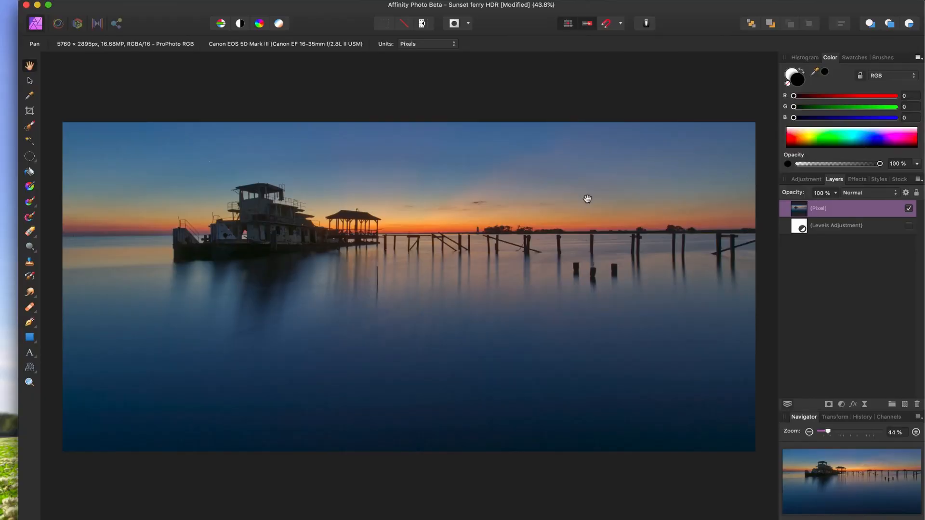
pyautogui.moveTo(408, 85)
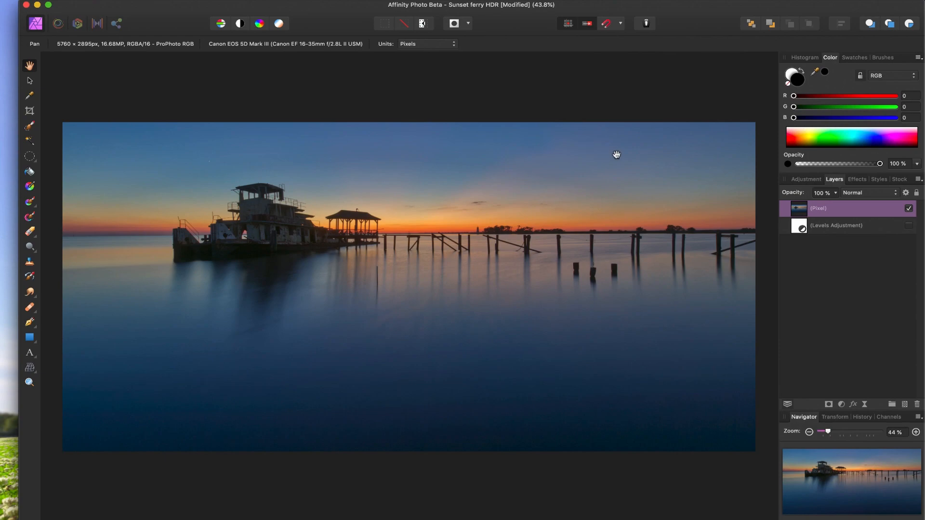
pyautogui.moveTo(669, 108)
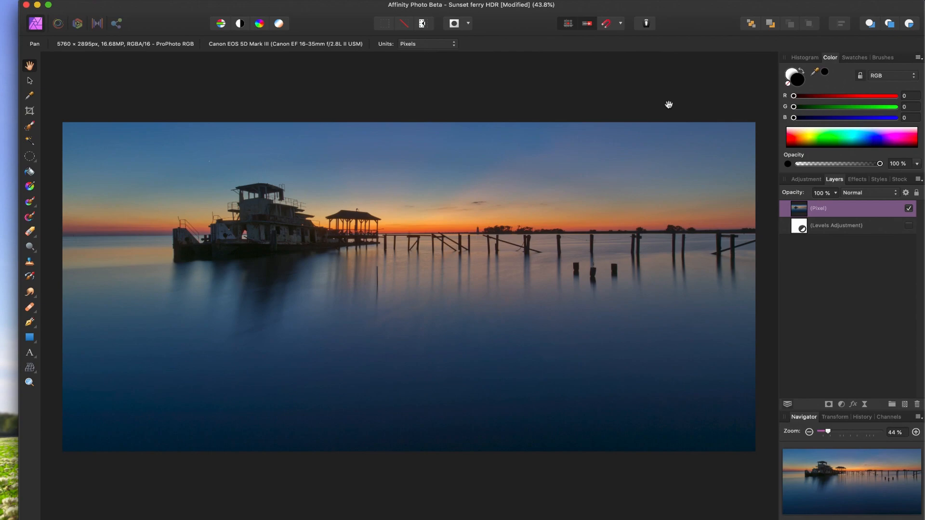
pyautogui.moveTo(673, 112)
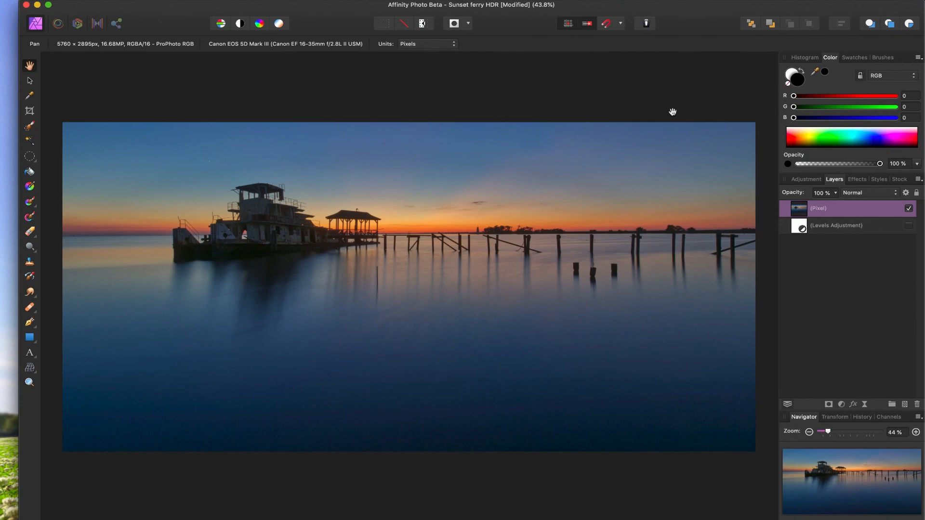
pyautogui.moveTo(575, 108)
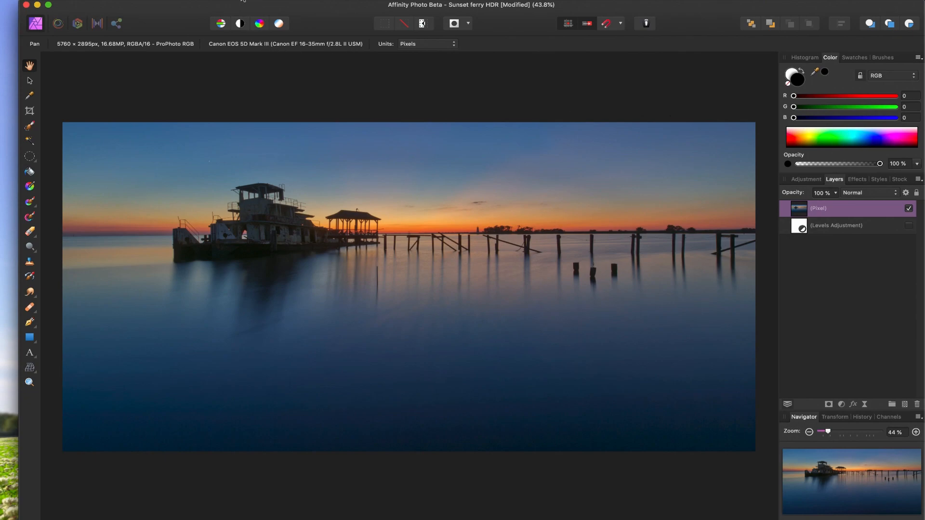
# Browse the New Adjustment Layer menu, then bring up the Adjustments list from the Layers panel.
pyautogui.click(275, 102)
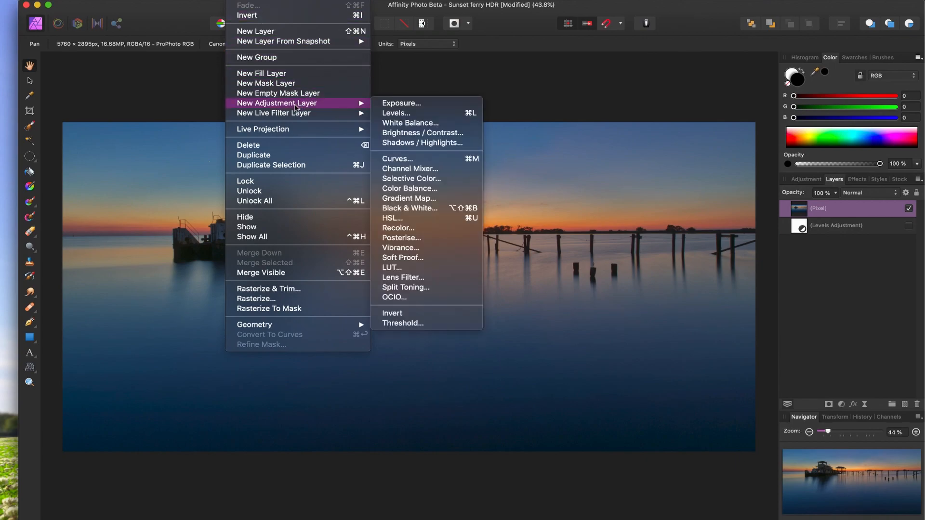
pyautogui.moveTo(408, 198)
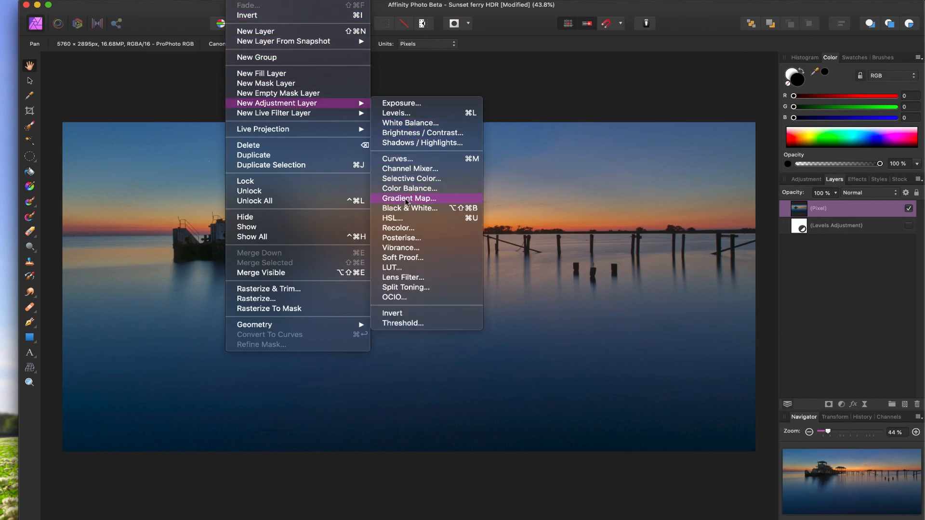
pyautogui.moveTo(405, 163)
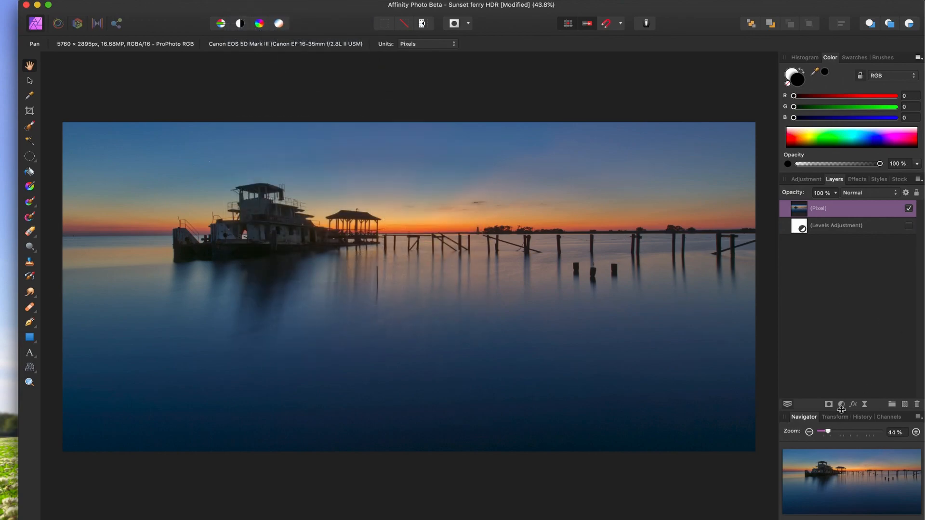
pyautogui.moveTo(840, 403)
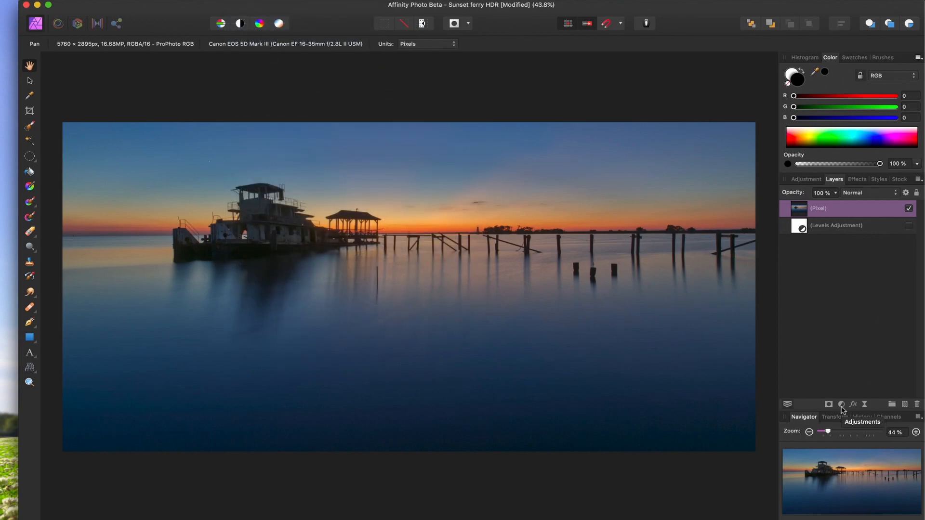
pyautogui.click(841, 404)
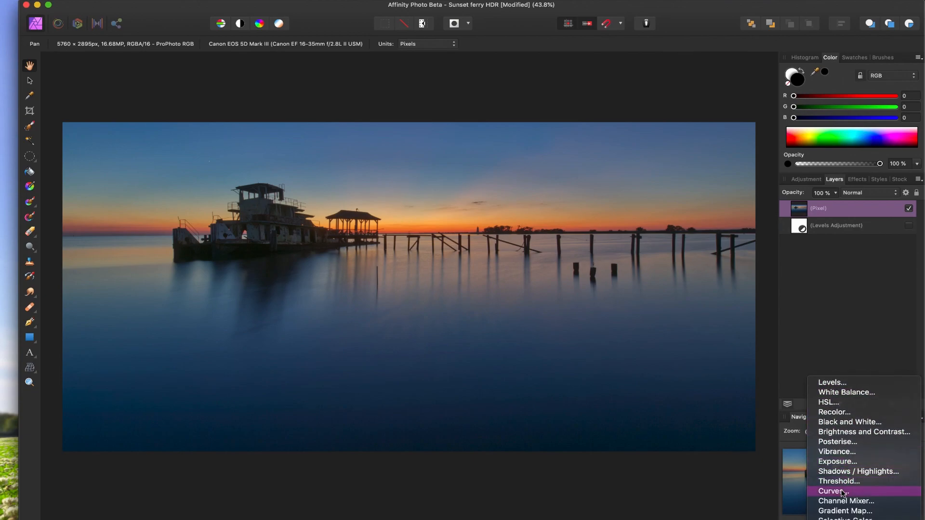
# Choose Curves so a new Curves adjustment layer opens with a straight, unadjusted curve.
pyautogui.click(832, 490)
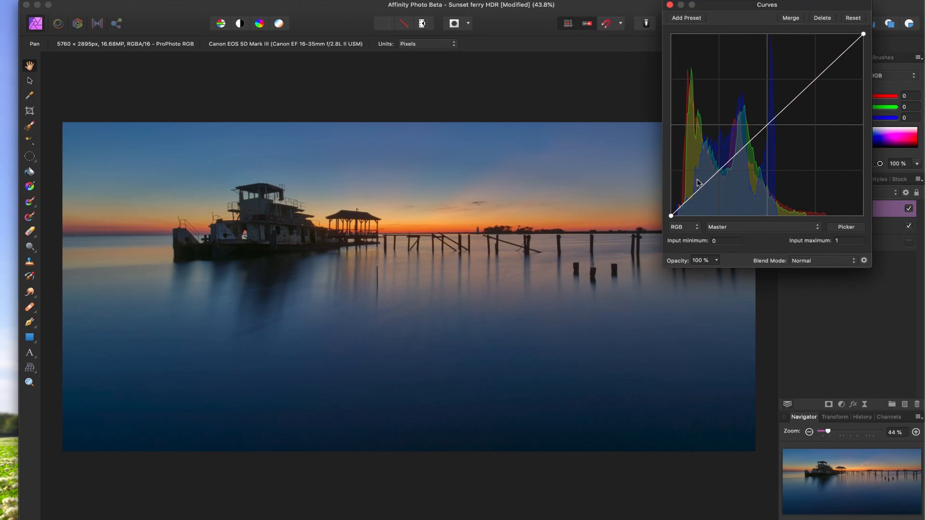
pyautogui.moveTo(763, 166)
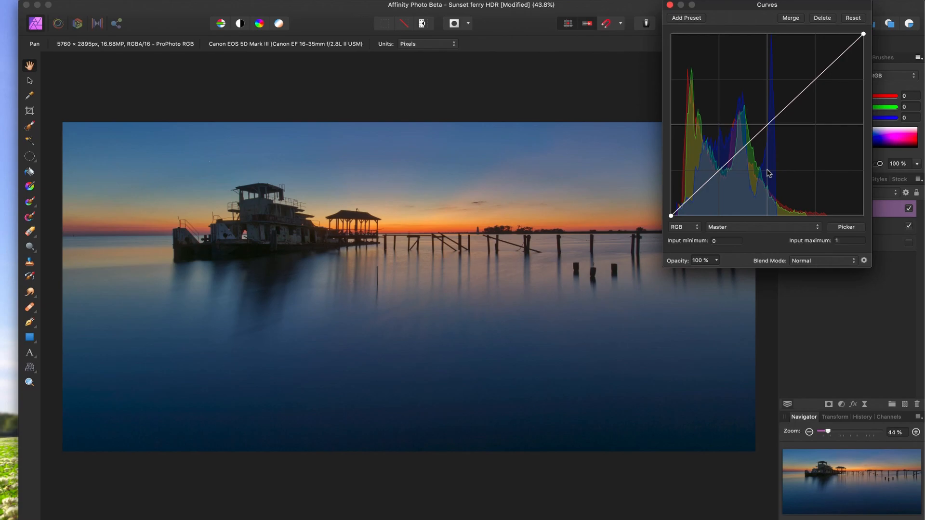
pyautogui.moveTo(698, 179)
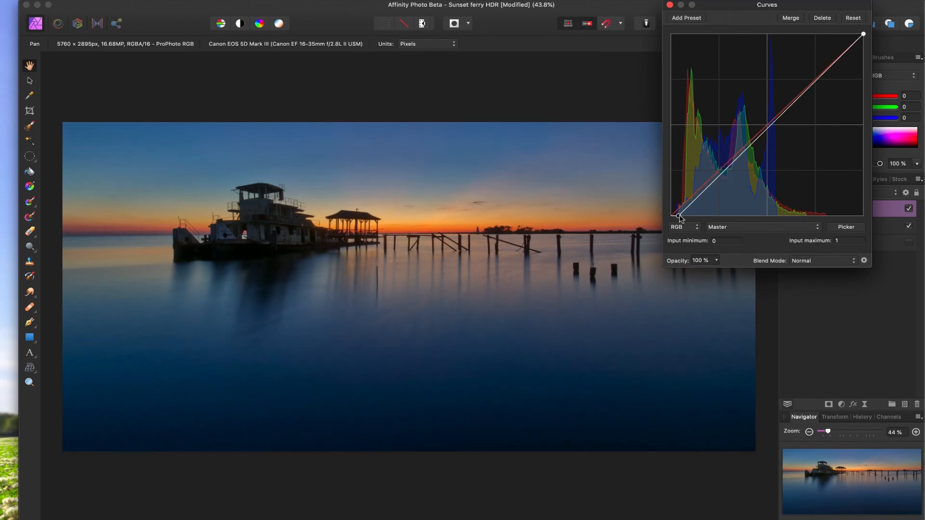
pyautogui.moveTo(677, 216); pyautogui.dragTo(711, 215)
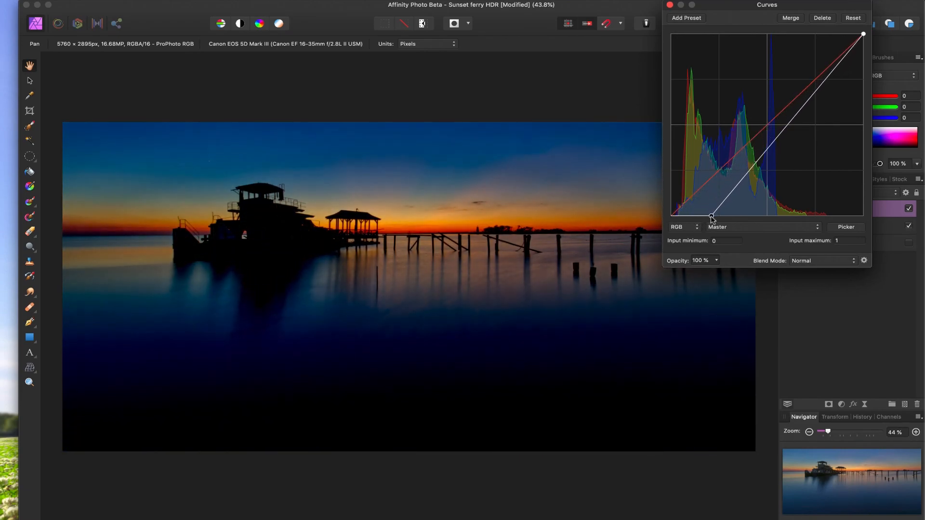
pyautogui.moveTo(711, 216); pyautogui.dragTo(749, 217)
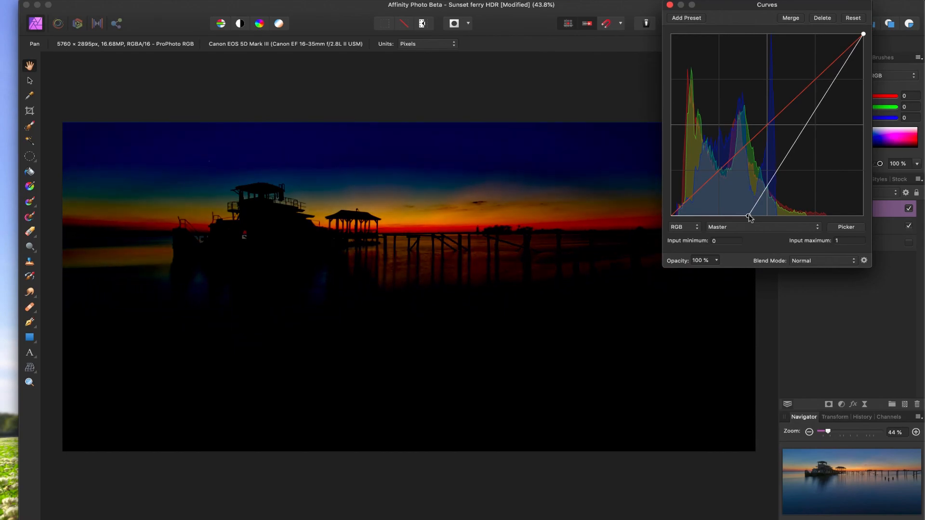
pyautogui.moveTo(750, 217); pyautogui.dragTo(672, 162)
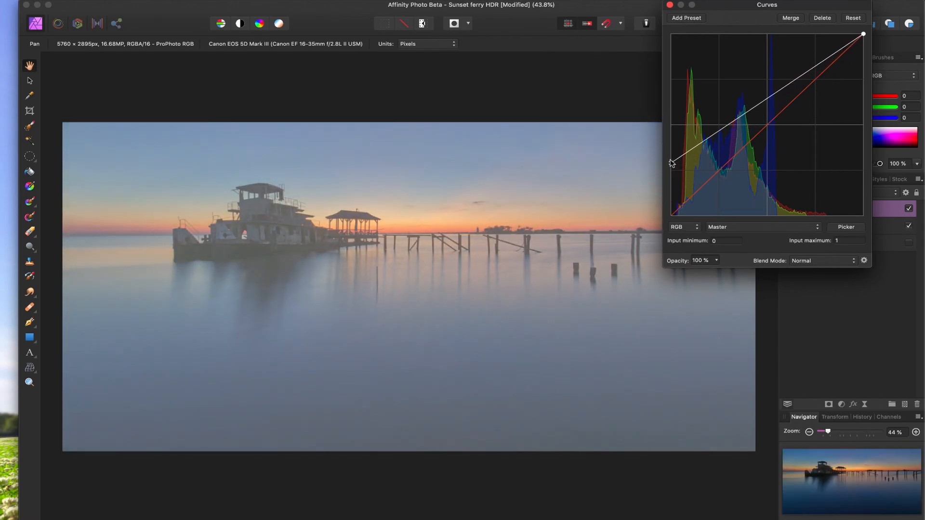
pyautogui.moveTo(670, 163); pyautogui.dragTo(671, 214)
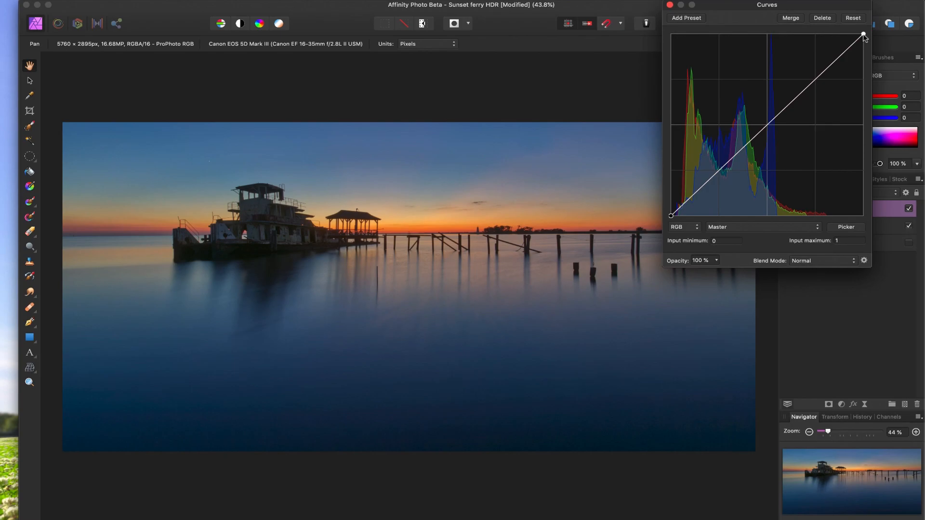
pyautogui.moveTo(863, 33); pyautogui.dragTo(863, 83)
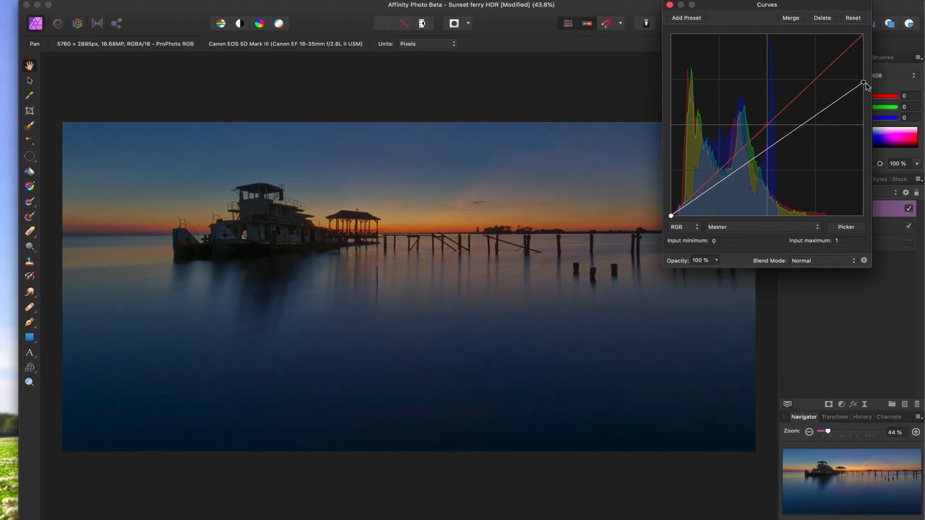
pyautogui.moveTo(864, 83); pyautogui.dragTo(863, 99)
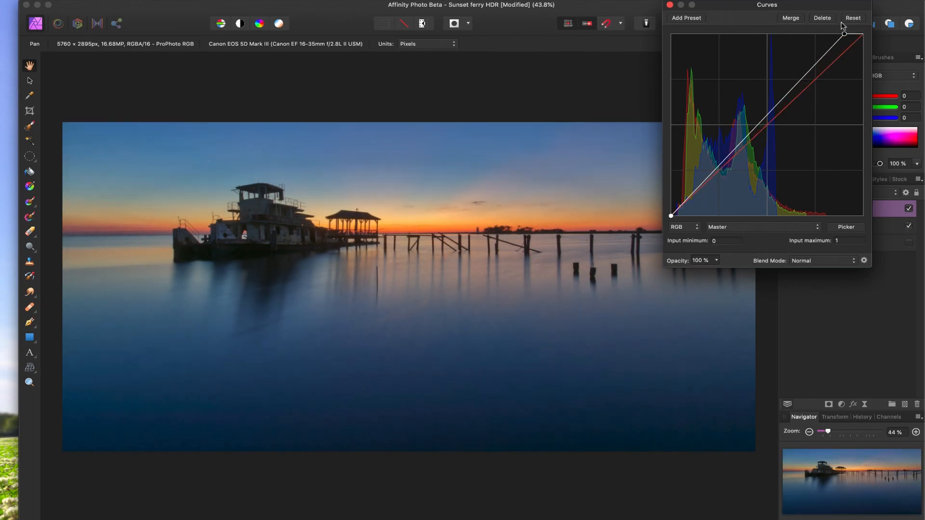
pyautogui.moveTo(843, 33); pyautogui.dragTo(779, 31)
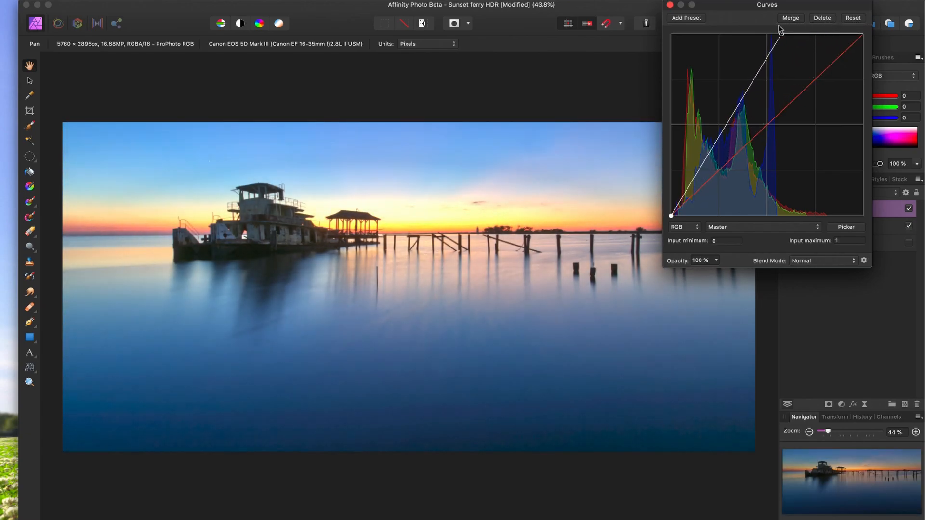
pyautogui.moveTo(779, 33); pyautogui.dragTo(828, 33)
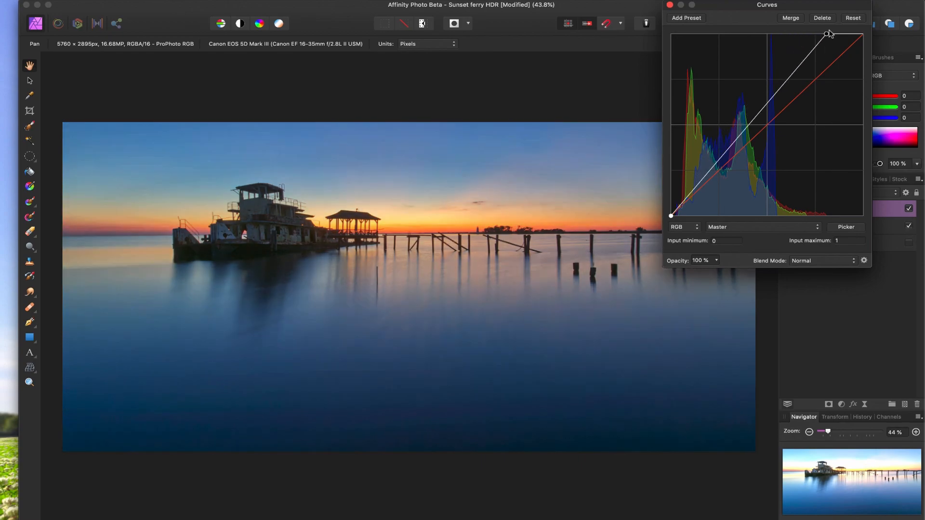
pyautogui.moveTo(829, 33); pyautogui.dragTo(862, 34)
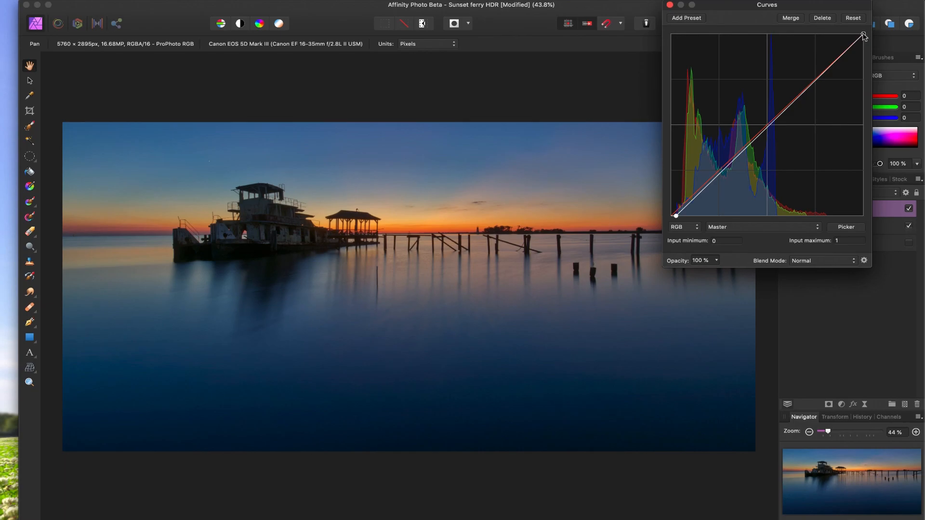
# Pull the white point inward and remove the midtone nodes, leaving a steeper straight brightening curve.
pyautogui.moveTo(862, 34); pyautogui.dragTo(834, 36)
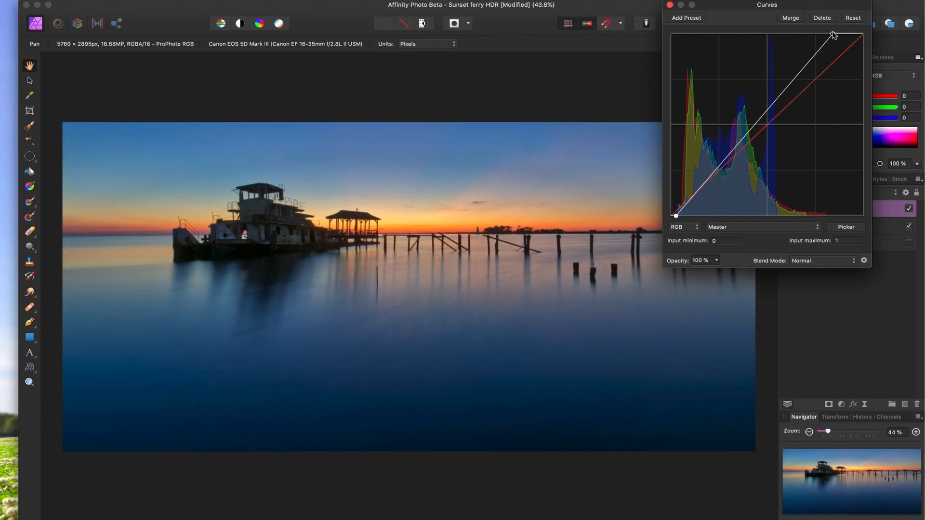
pyautogui.moveTo(831, 34); pyautogui.dragTo(833, 35)
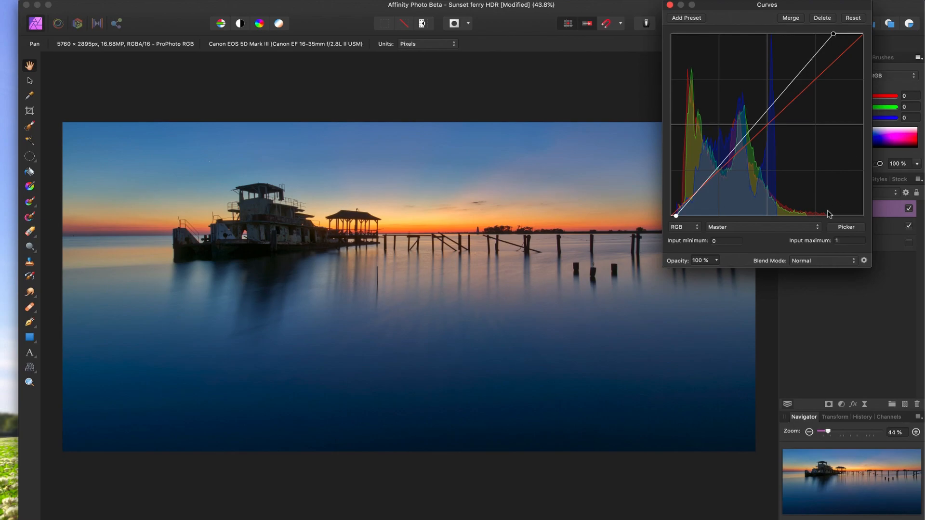
pyautogui.moveTo(830, 193)
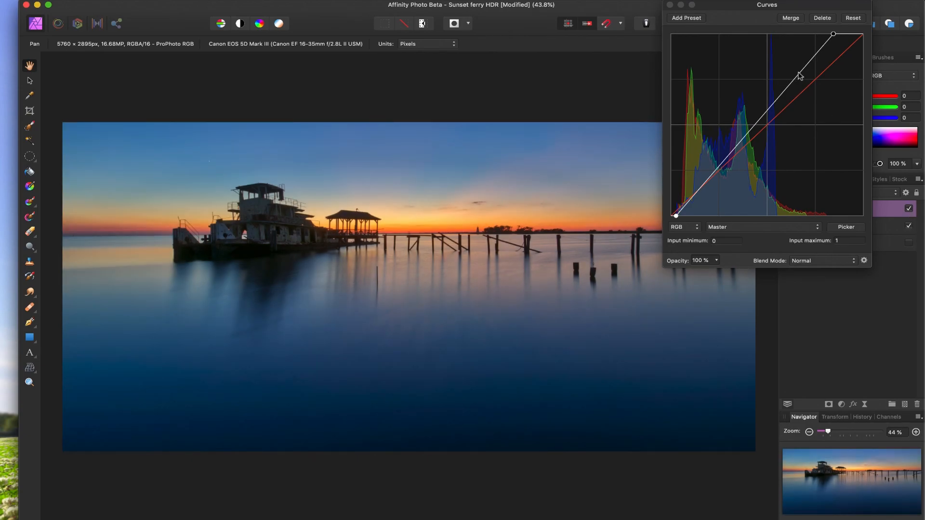
pyautogui.moveTo(804, 76)
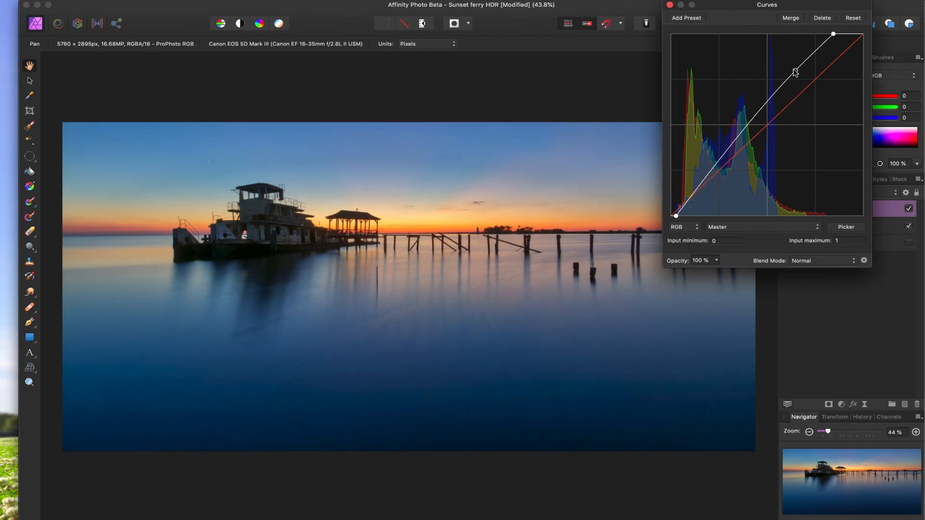
pyautogui.moveTo(795, 70); pyautogui.dragTo(790, 67)
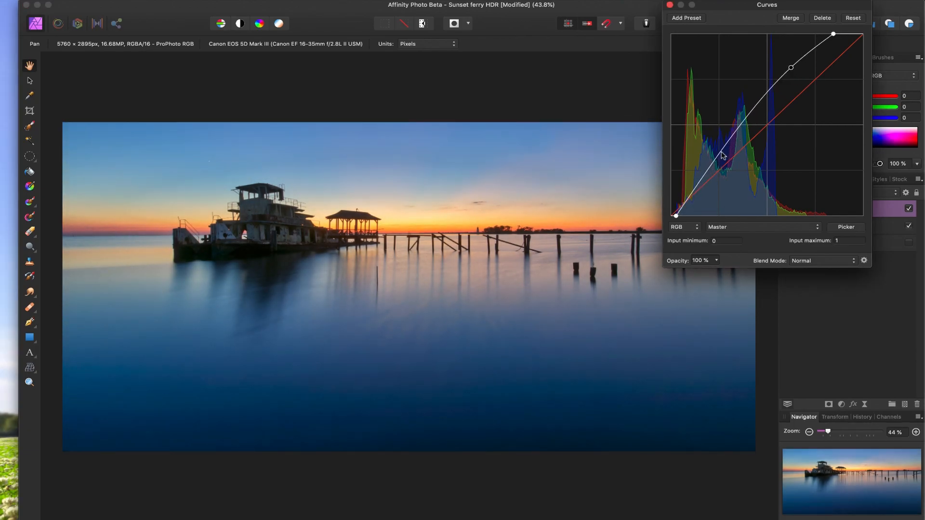
pyautogui.moveTo(721, 154); pyautogui.dragTo(723, 167)
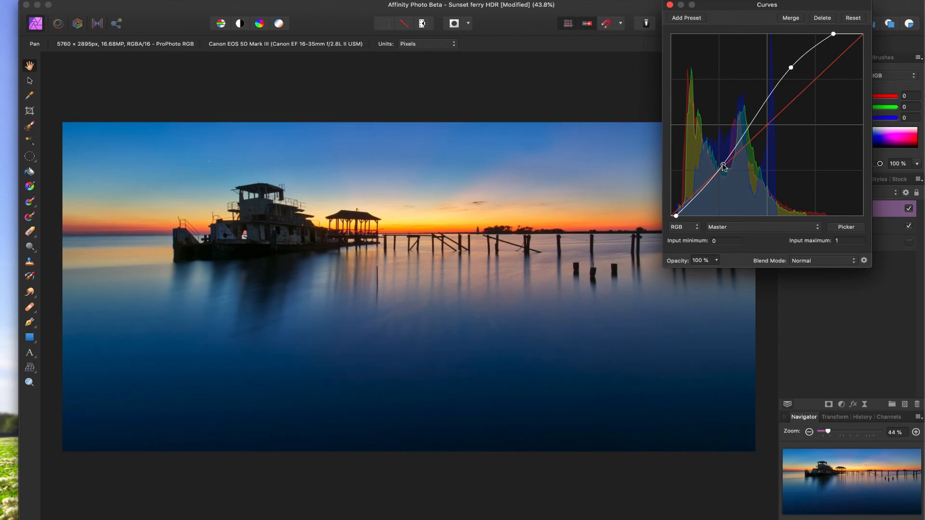
pyautogui.moveTo(723, 167); pyautogui.dragTo(724, 171)
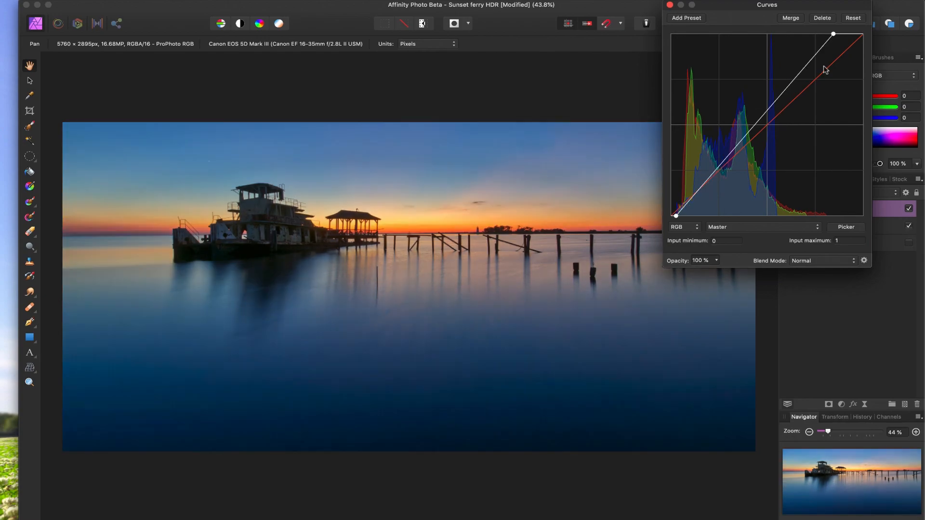
# Reset the master curve, then lift upper midtones and lower shadows into a gentle contrast S-curve.
pyautogui.click(853, 17)
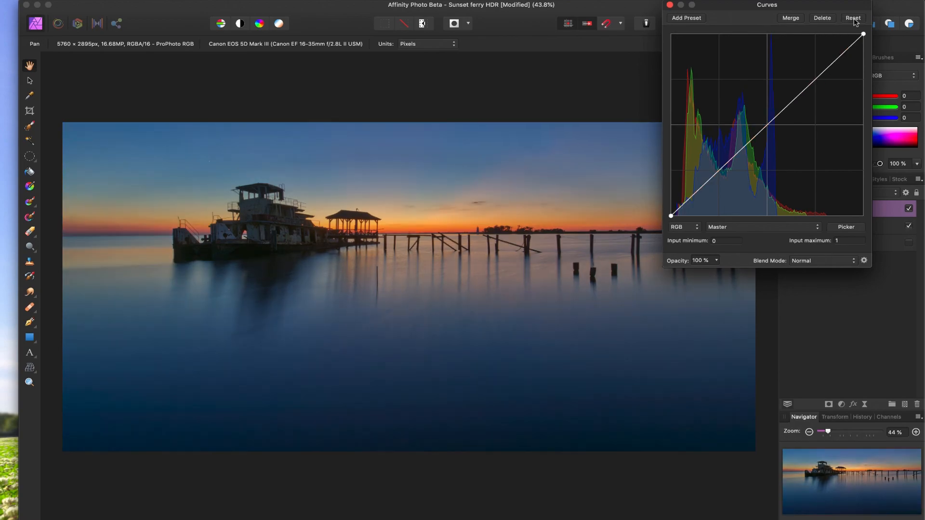
pyautogui.moveTo(819, 87)
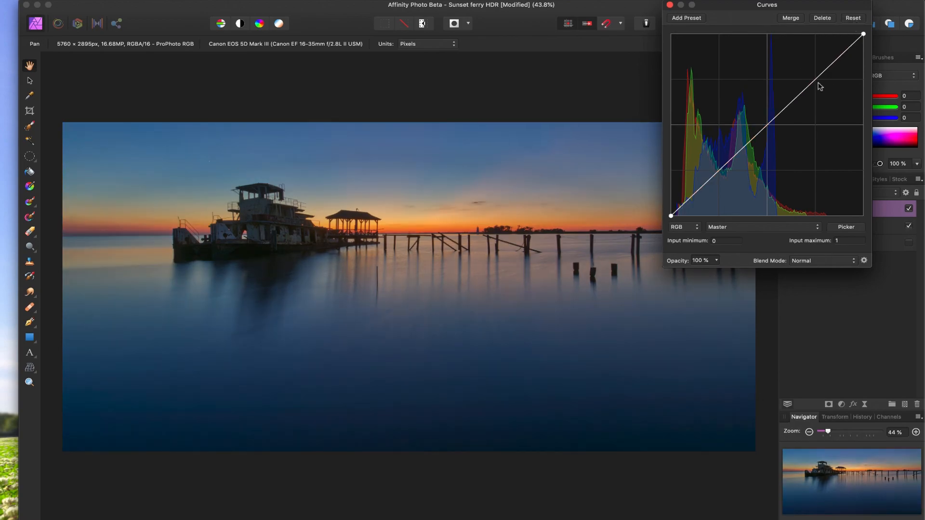
pyautogui.moveTo(812, 82)
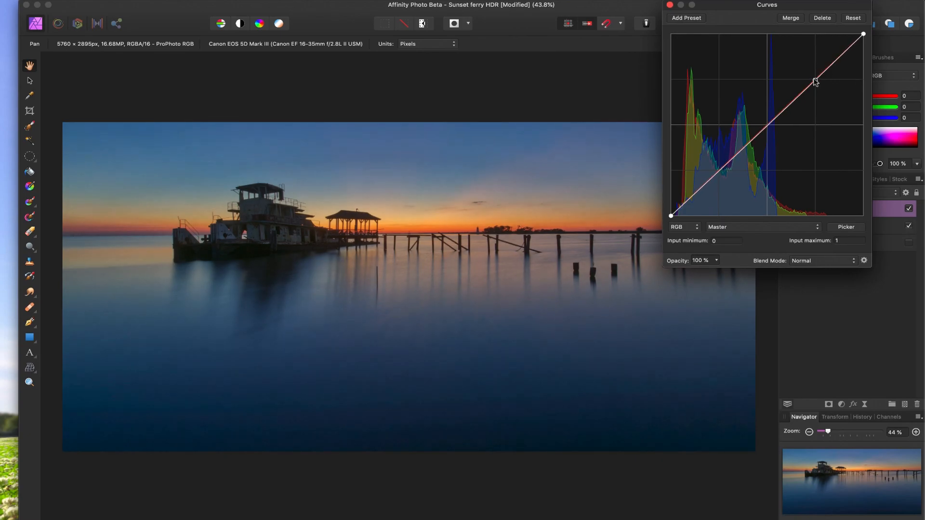
pyautogui.moveTo(813, 81); pyautogui.dragTo(803, 68)
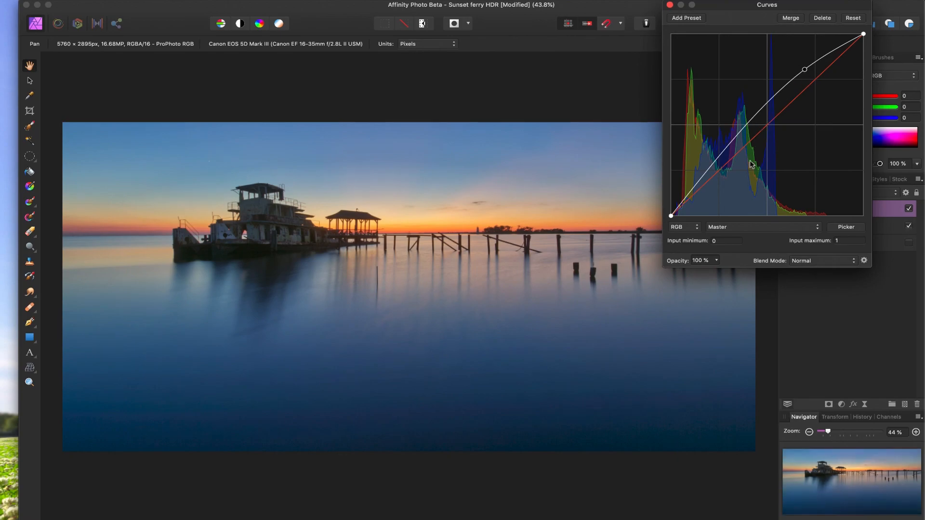
pyautogui.moveTo(720, 176)
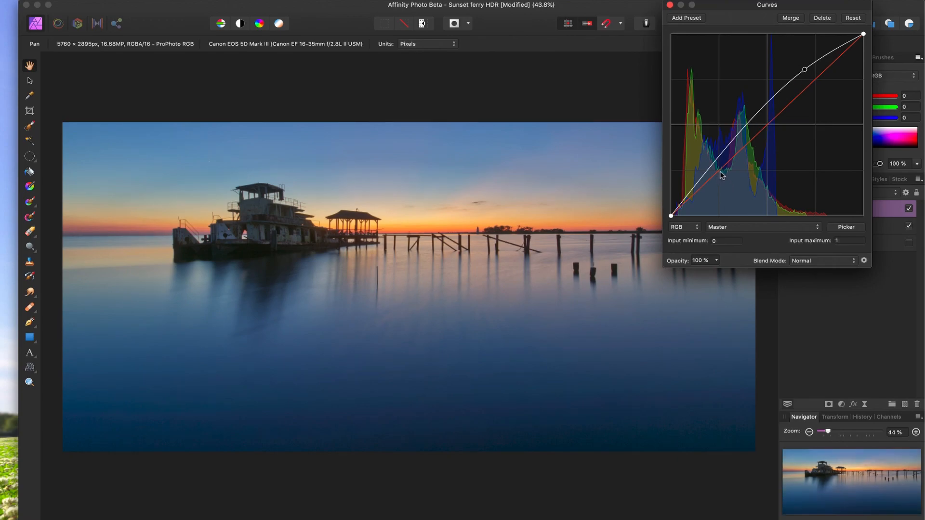
pyautogui.moveTo(719, 176); pyautogui.dragTo(716, 173)
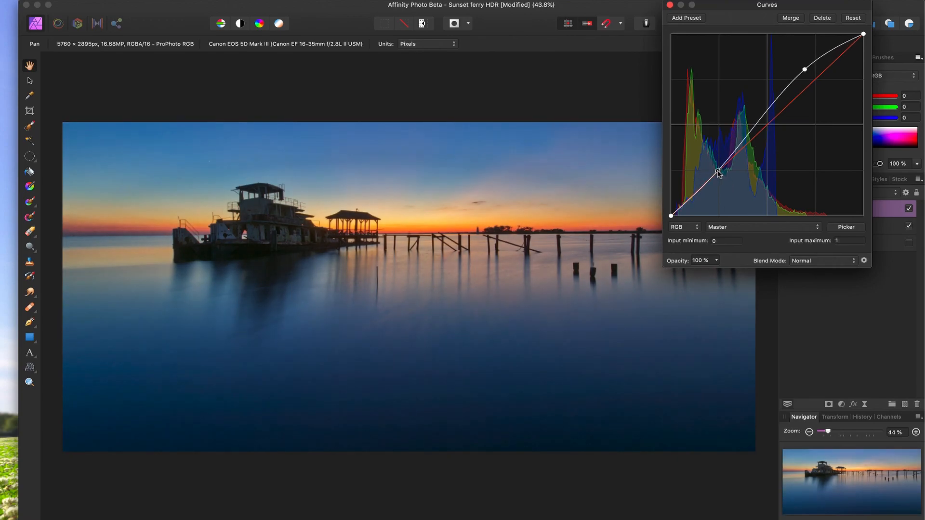
pyautogui.moveTo(718, 171); pyautogui.dragTo(725, 177)
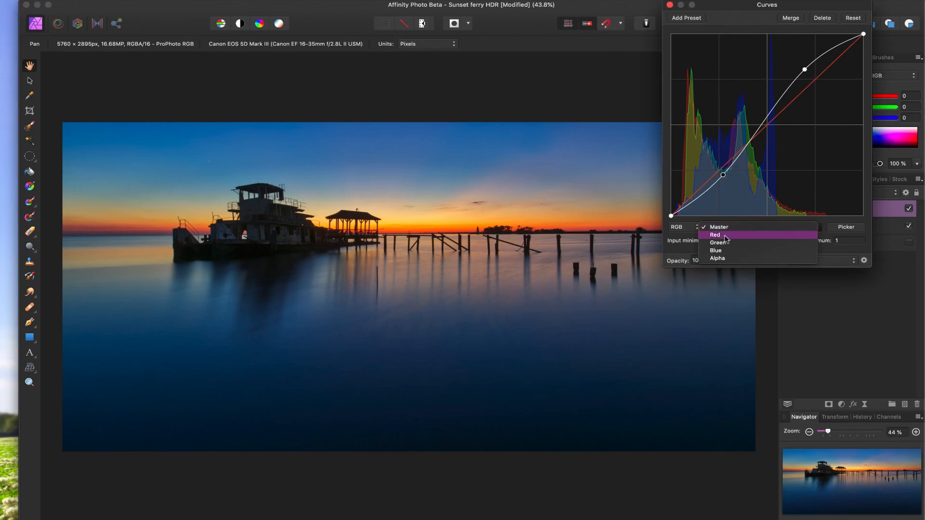
# Raise the Red curve for warmth, then pull Blue down and ease it back toward neutral.
pyautogui.click(714, 234)
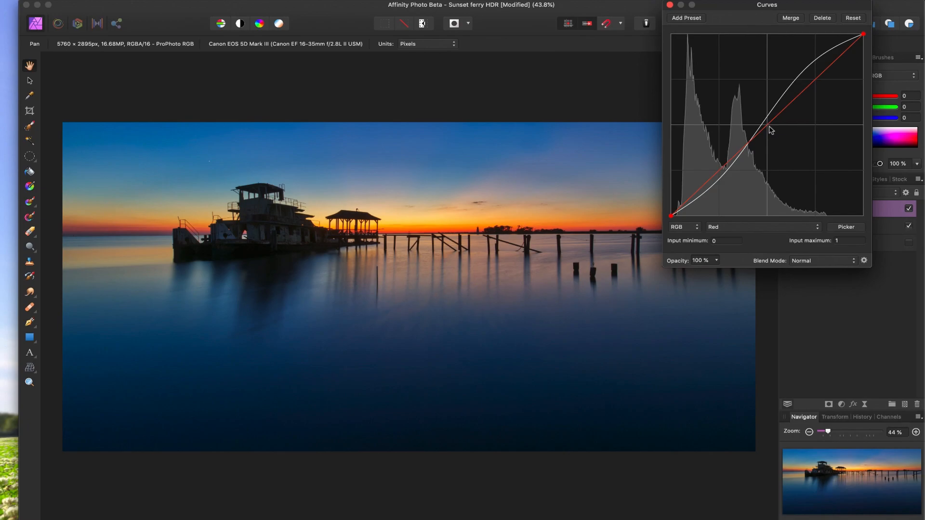
pyautogui.moveTo(766, 130); pyautogui.dragTo(762, 122)
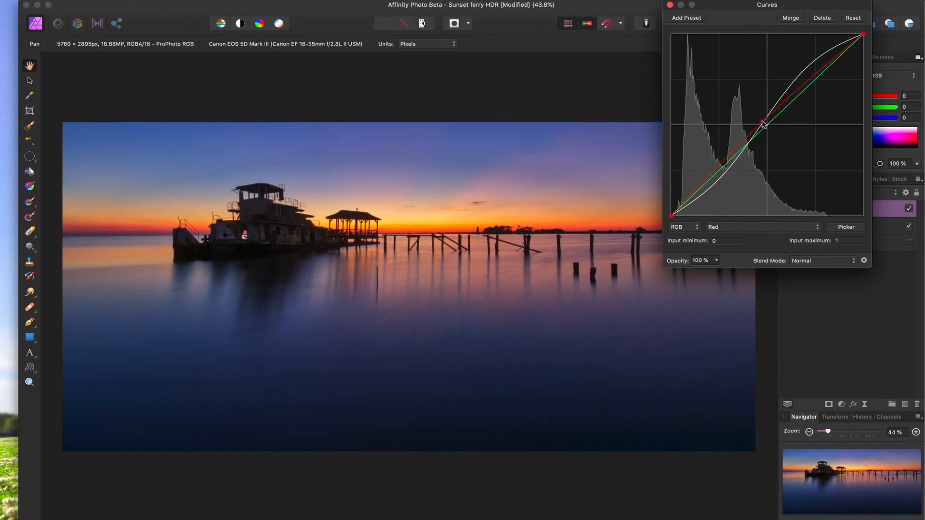
pyautogui.click(763, 226)
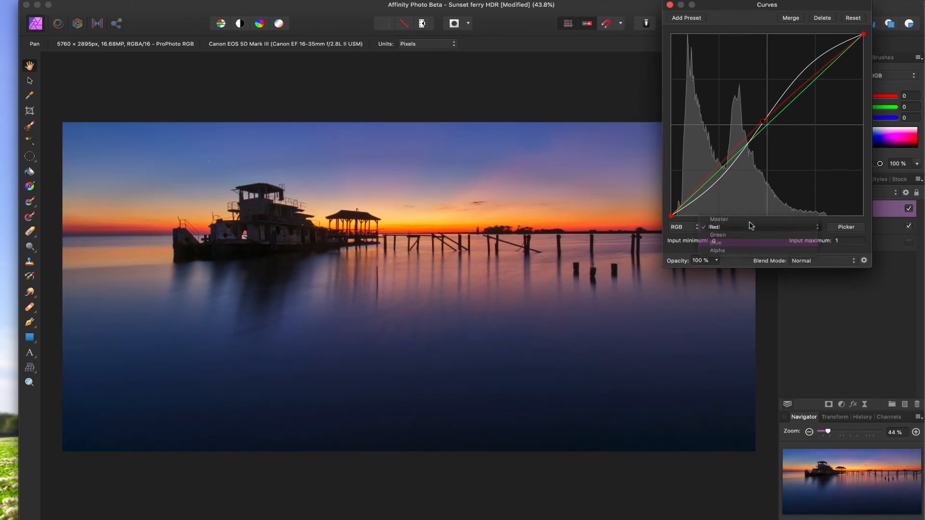
pyautogui.click(716, 242)
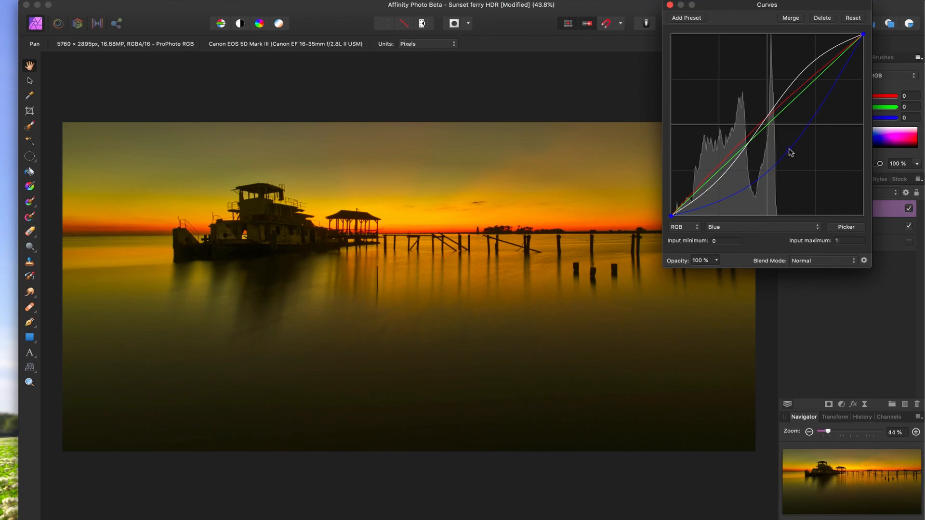
pyautogui.moveTo(790, 152); pyautogui.dragTo(777, 141)
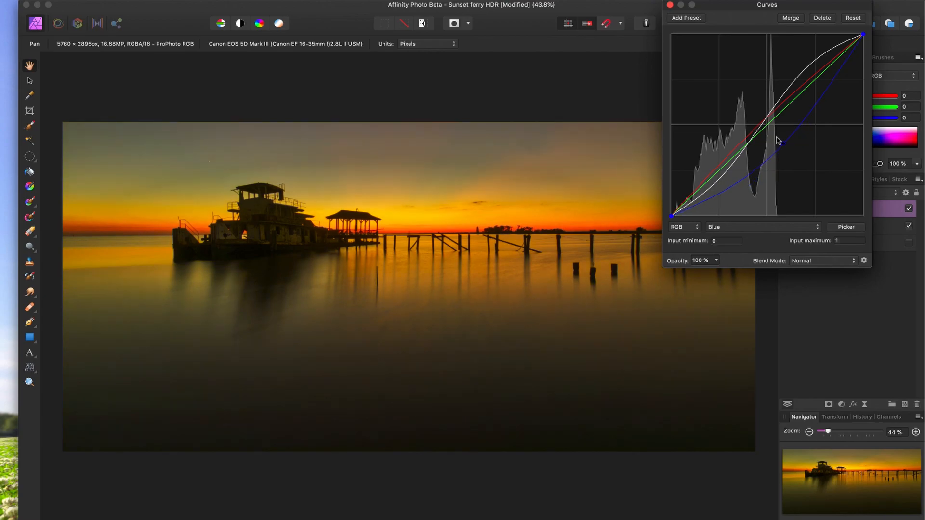
pyautogui.moveTo(778, 140); pyautogui.dragTo(760, 124)
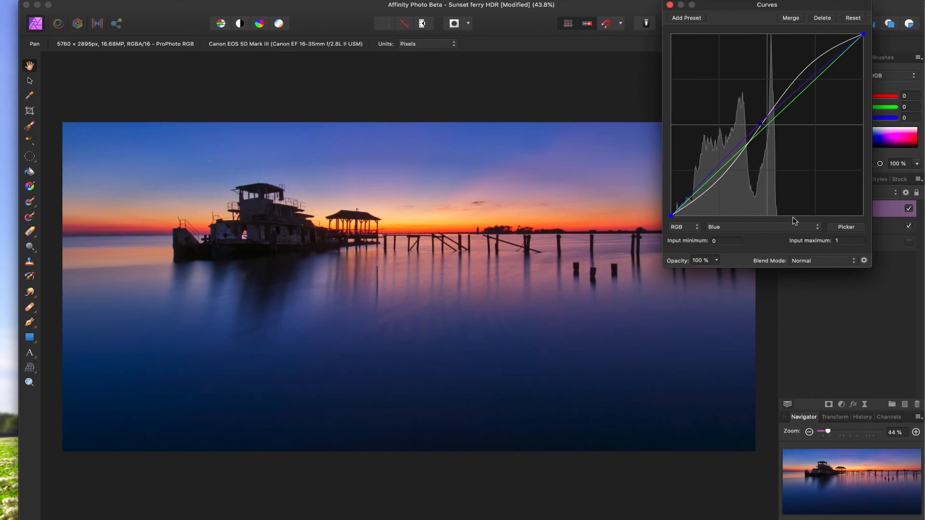
# Try the Green curve up then lower it for a magenta-purple tint, returning to Master.
pyautogui.click(763, 226)
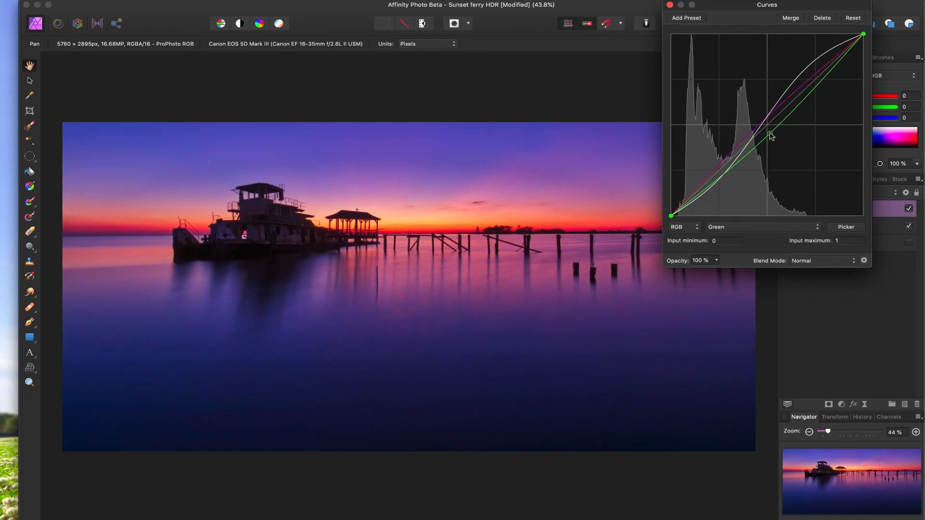
pyautogui.moveTo(769, 136); pyautogui.dragTo(758, 122)
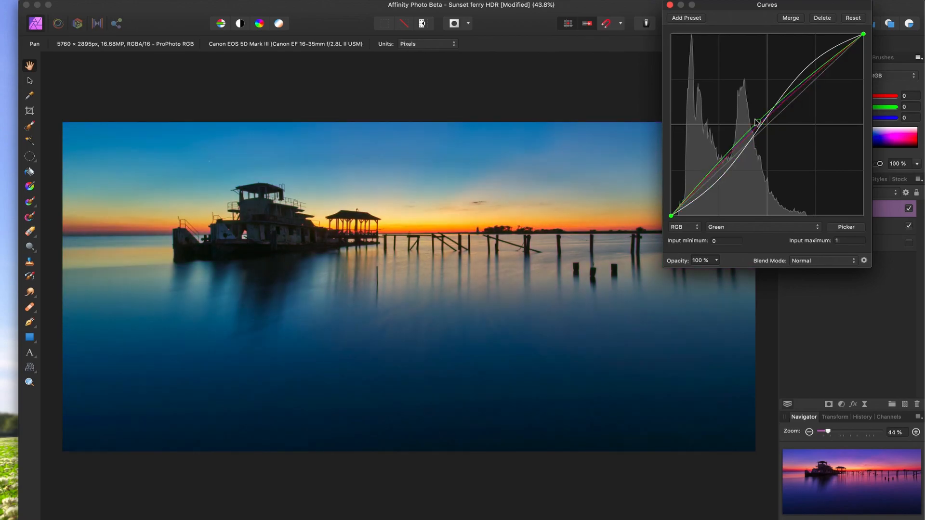
pyautogui.moveTo(757, 123); pyautogui.dragTo(765, 131)
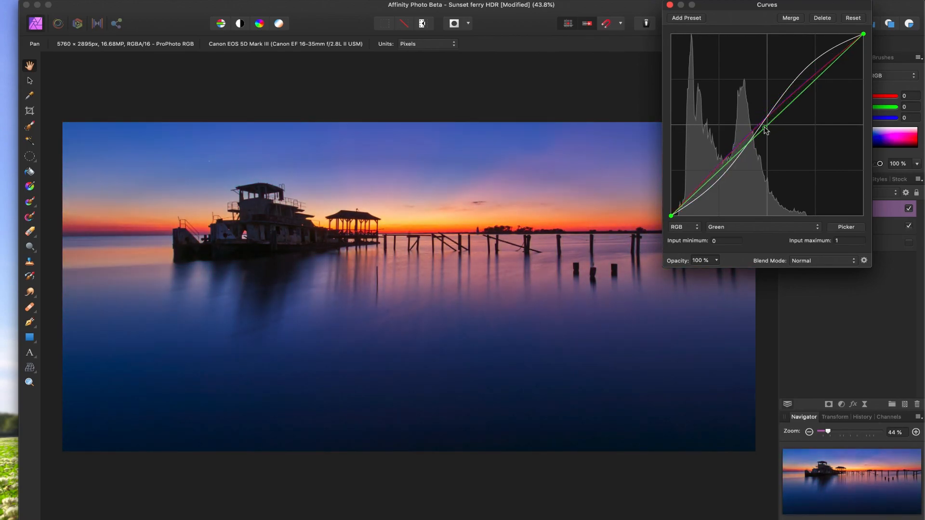
pyautogui.click(762, 226)
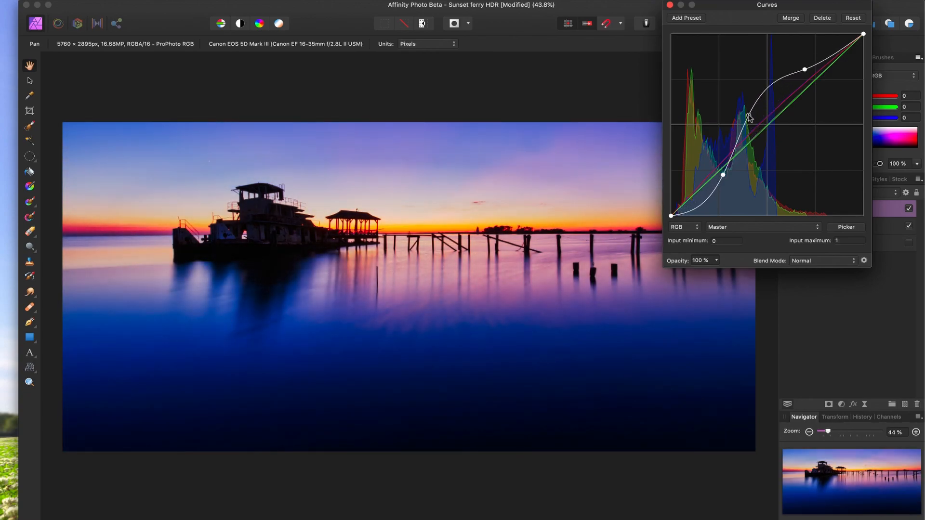
pyautogui.moveTo(747, 116); pyautogui.dragTo(756, 125)
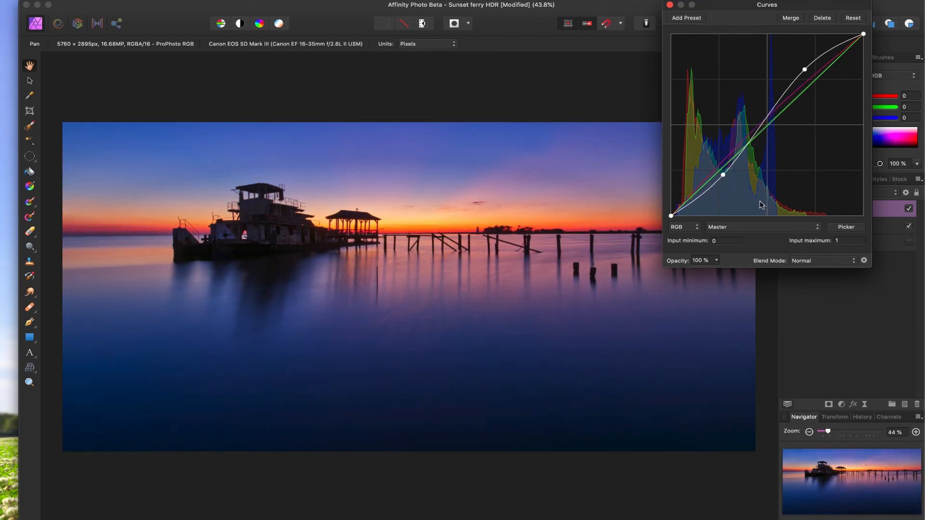
pyautogui.click(680, 226)
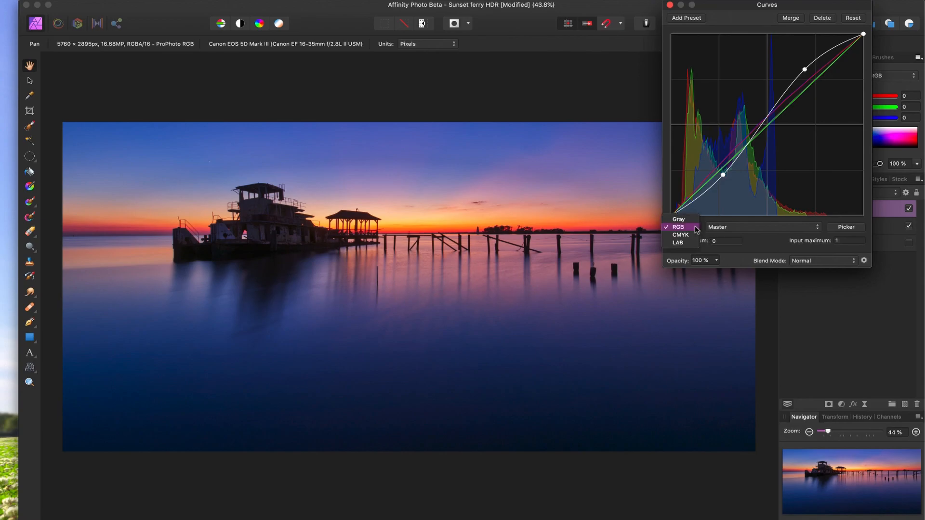
pyautogui.moveTo(692, 236)
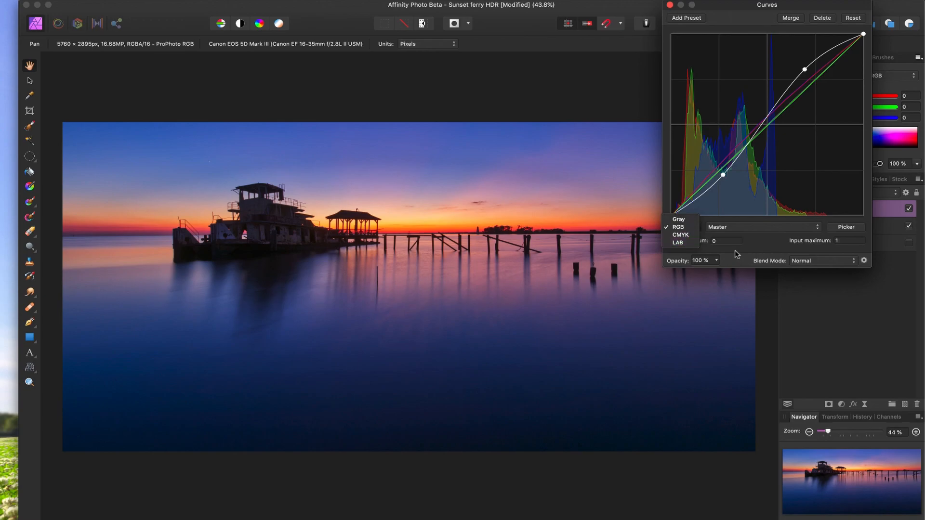
pyautogui.moveTo(759, 250)
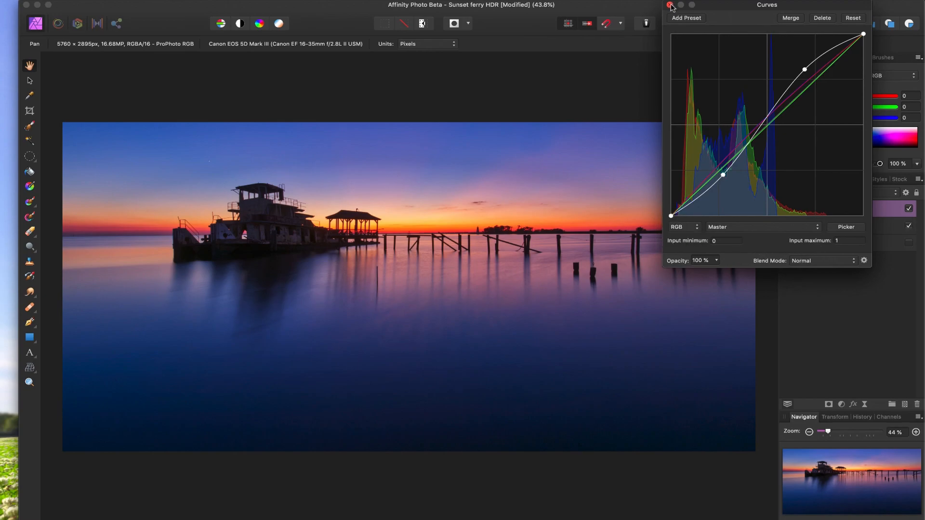
# Close the Curves editor and toggle the Curves layer visibility to compare, leaving it hidden.
pyautogui.click(670, 4)
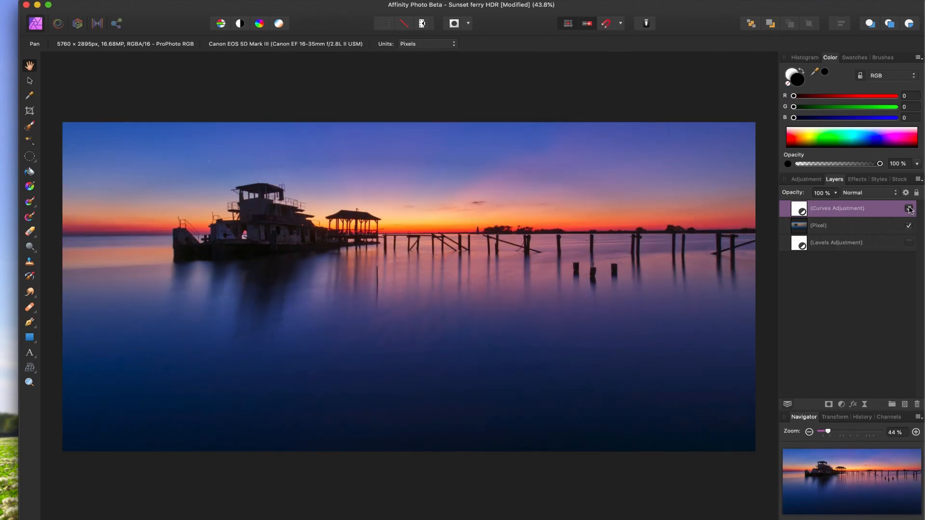
pyautogui.click(908, 208)
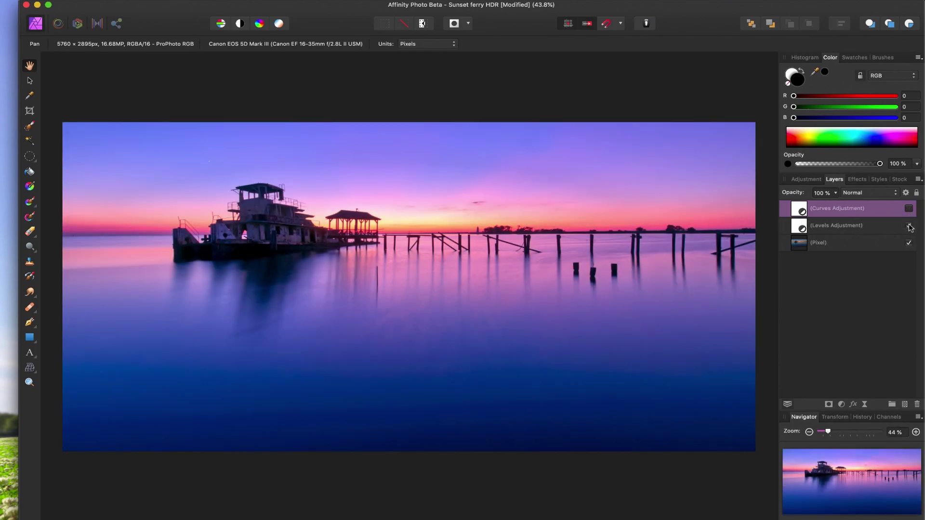
pyautogui.click(907, 208)
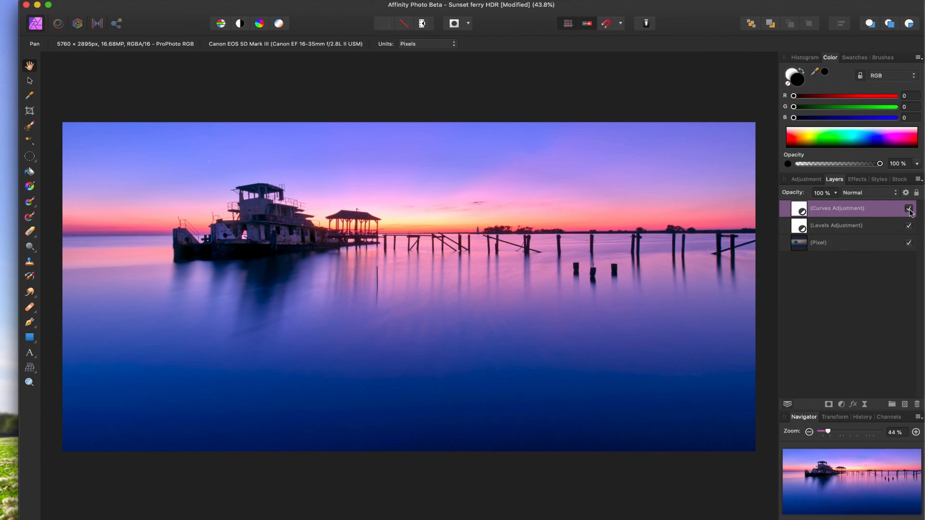
pyautogui.click(908, 208)
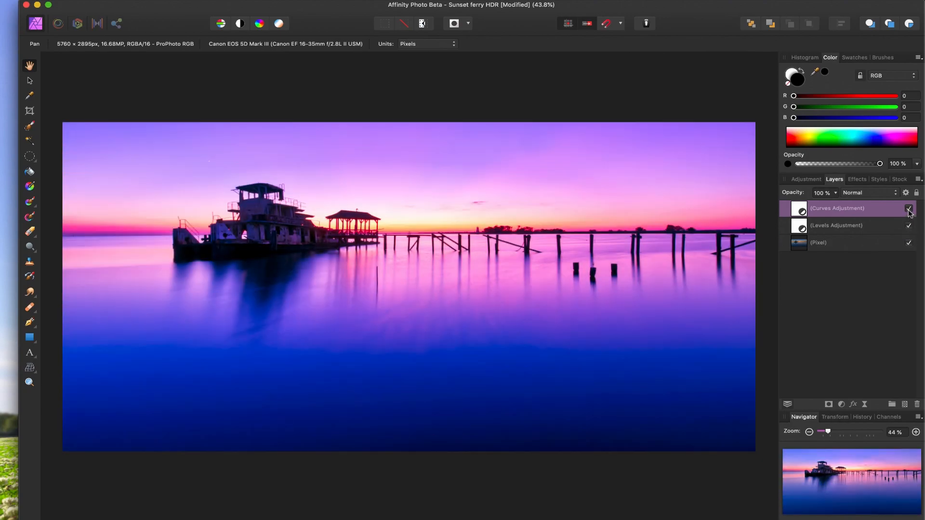
pyautogui.click(908, 208)
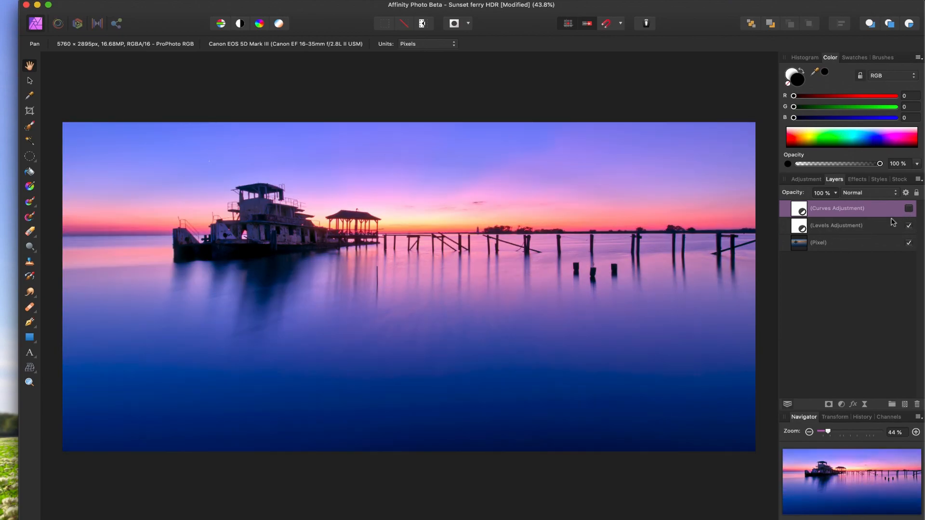
# Reopen and reset the Curves adjustment, then shape the master with two gentle highlight and shadow points.
pyautogui.doubleClick(836, 208)
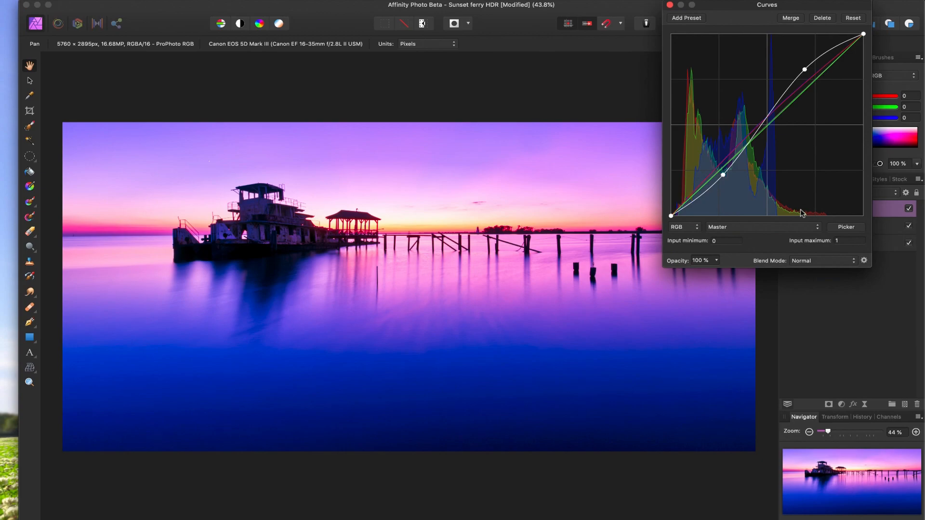
pyautogui.click(853, 17)
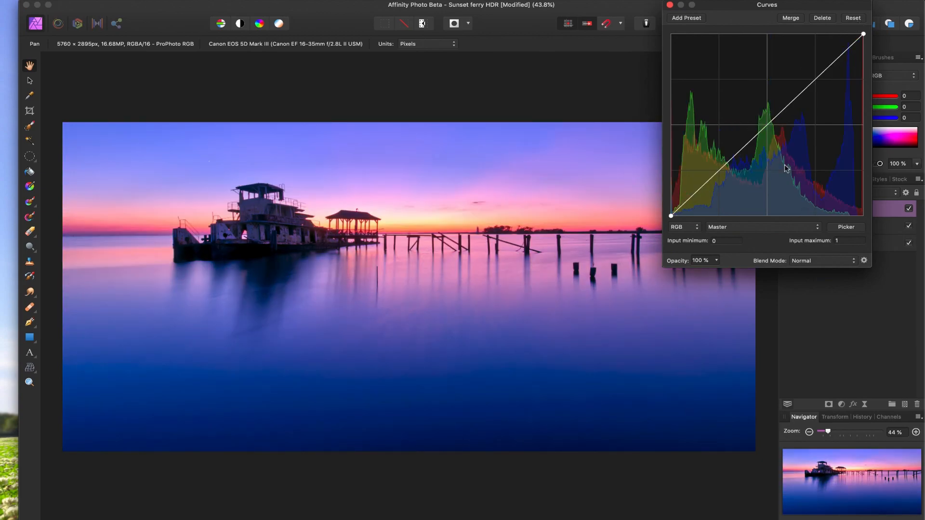
pyautogui.moveTo(634, 234)
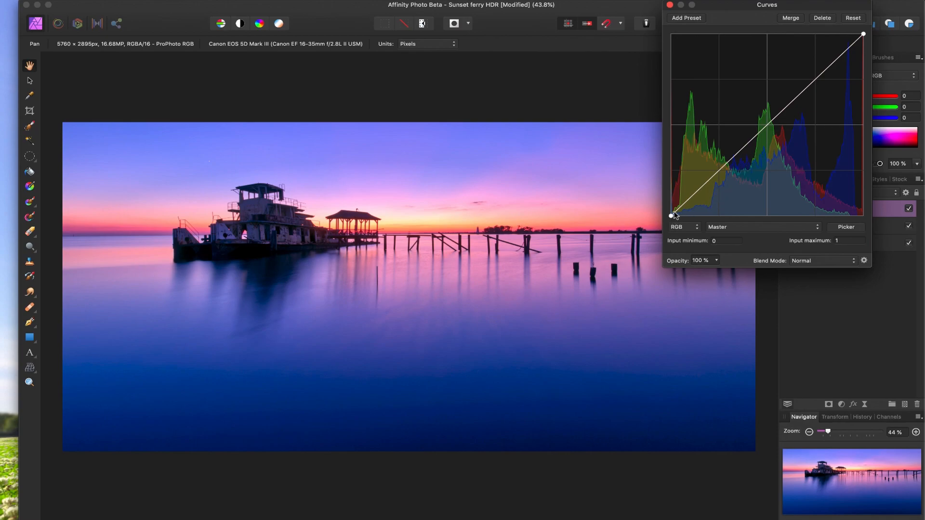
pyautogui.moveTo(790, 219)
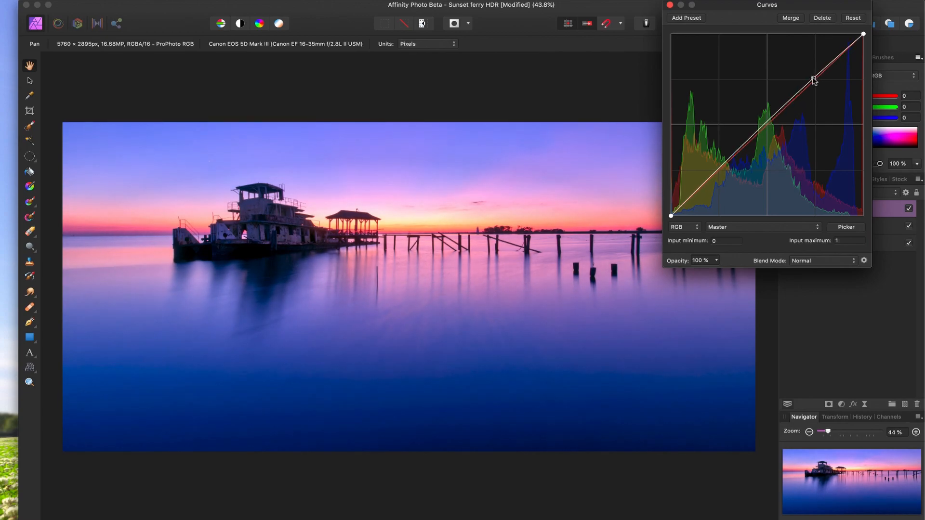
pyautogui.moveTo(813, 80); pyautogui.dragTo(721, 172)
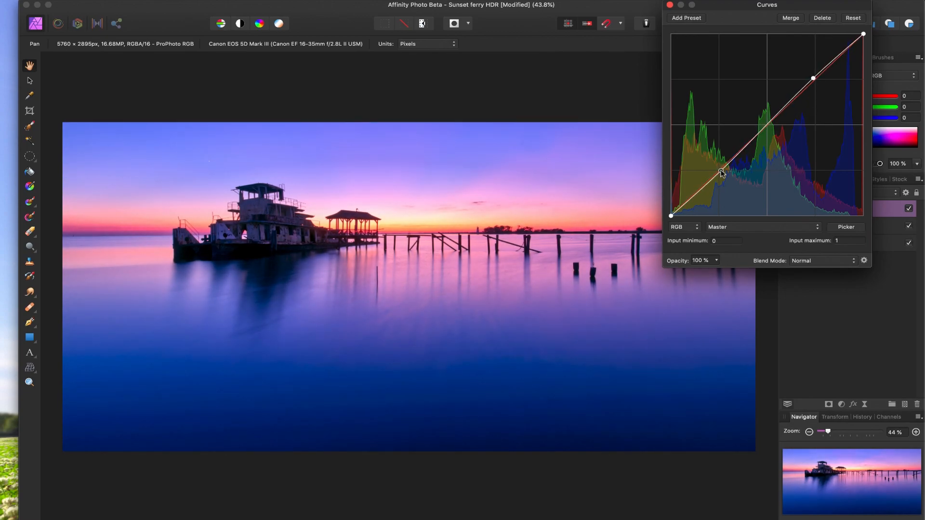
pyautogui.moveTo(721, 173); pyautogui.dragTo(721, 171)
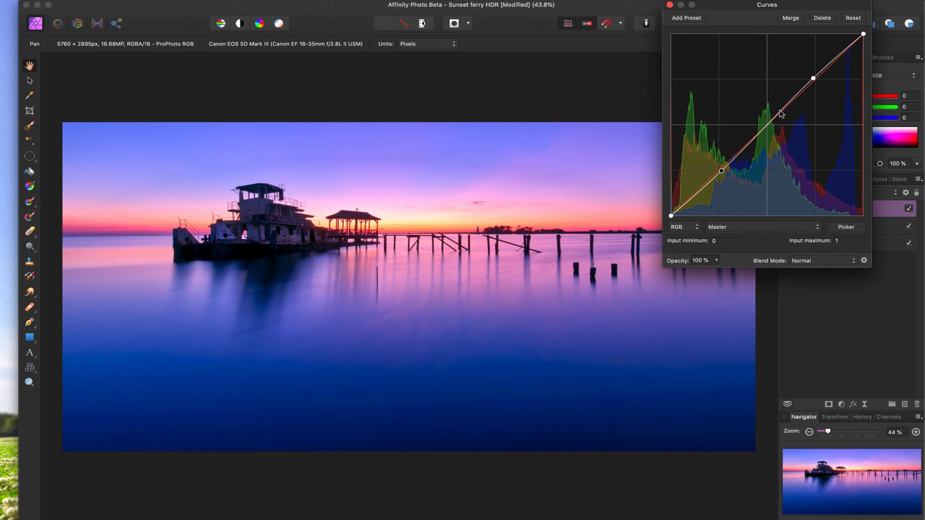
pyautogui.moveTo(720, 171); pyautogui.dragTo(719, 161)
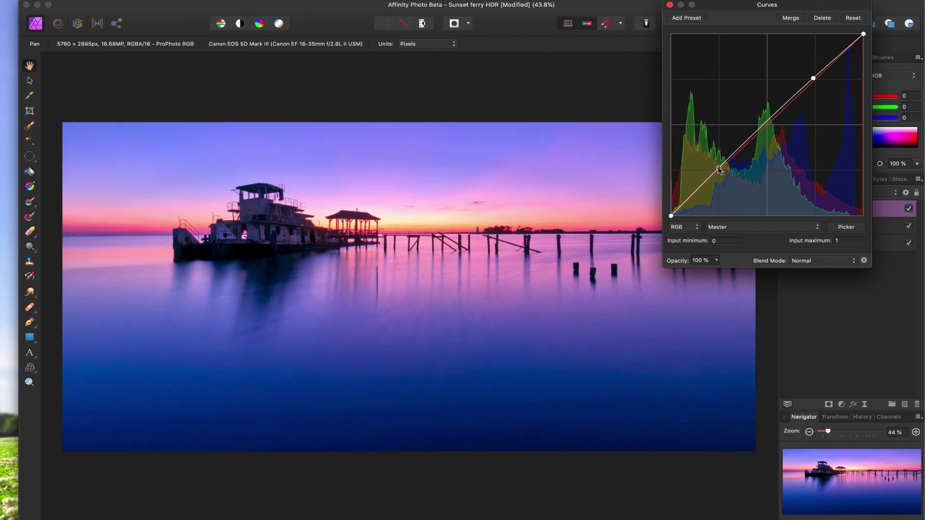
pyautogui.moveTo(812, 77); pyautogui.dragTo(817, 81)
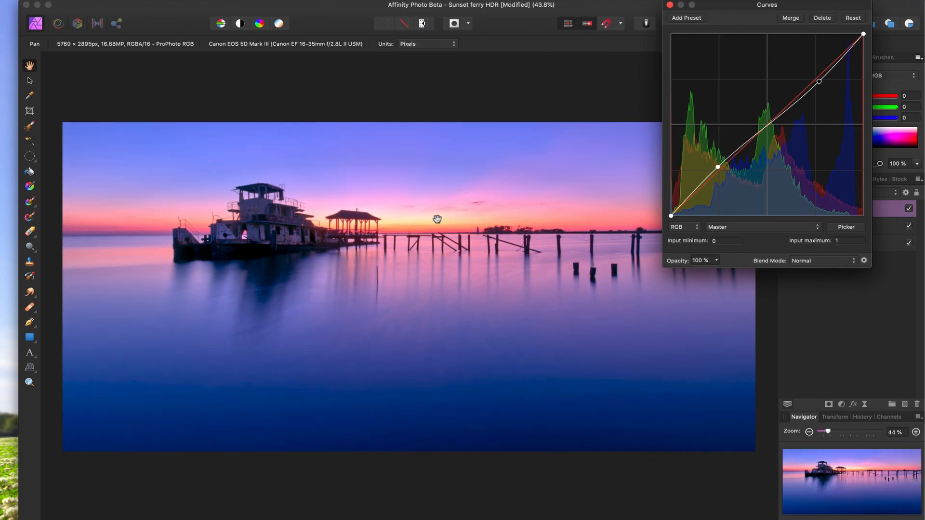
pyautogui.moveTo(676, 171)
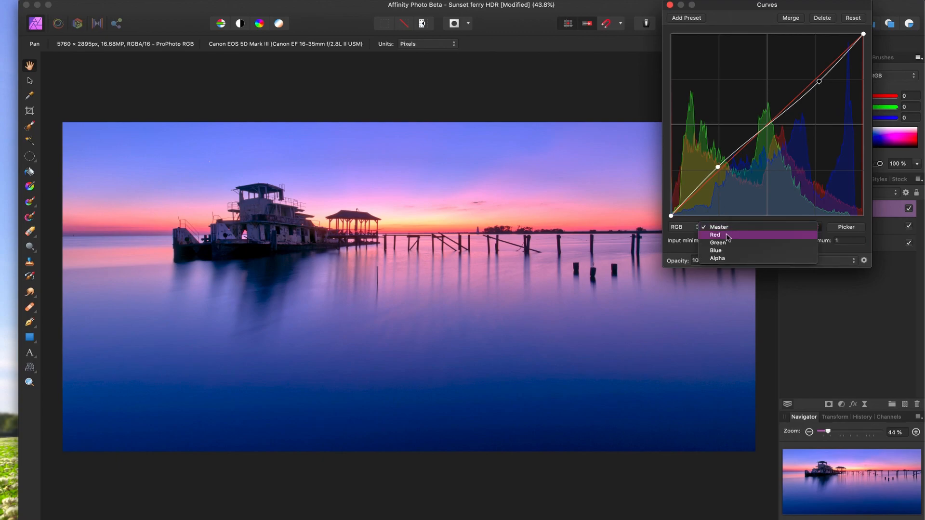
# Lift the Red curve, pull Green down slightly and nudge Blue for a stronger magenta-purple tint.
pyautogui.click(715, 234)
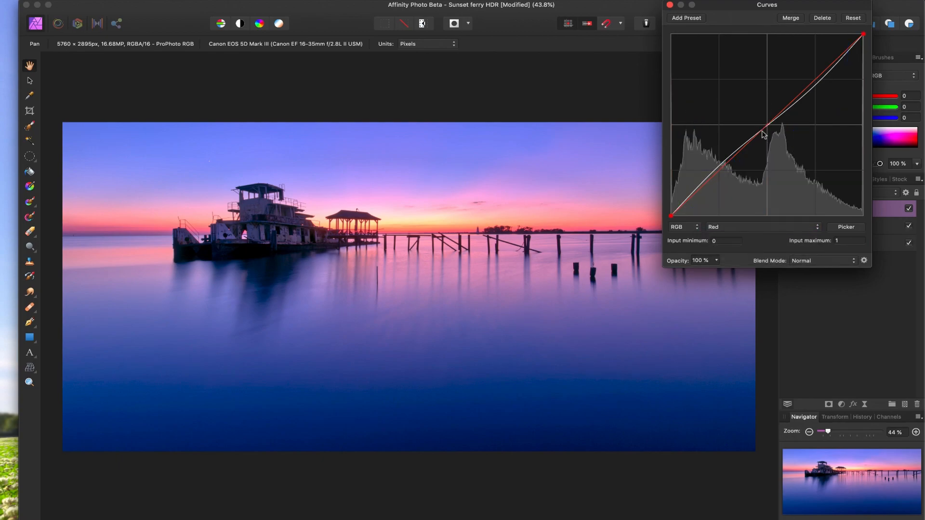
pyautogui.moveTo(763, 134); pyautogui.dragTo(760, 126)
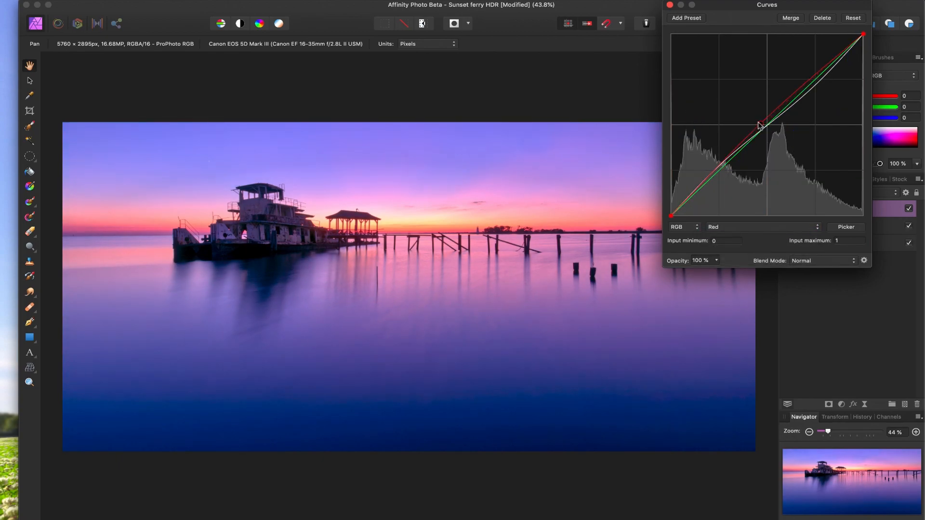
pyautogui.click(763, 226)
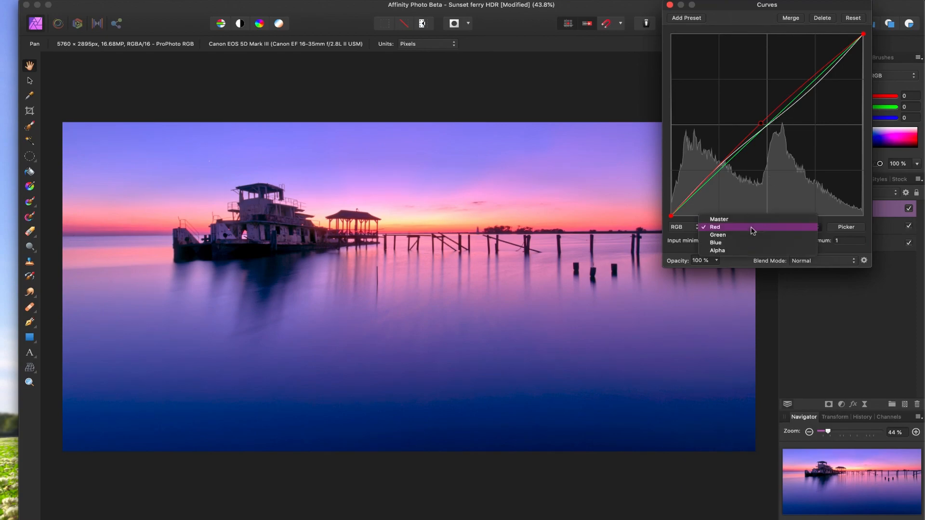
pyautogui.click(717, 234)
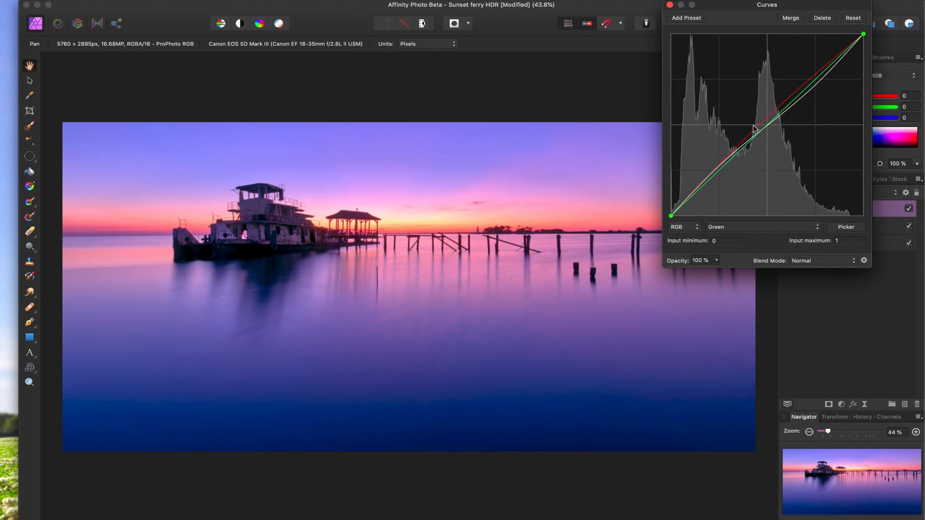
pyautogui.moveTo(756, 128); pyautogui.dragTo(764, 137)
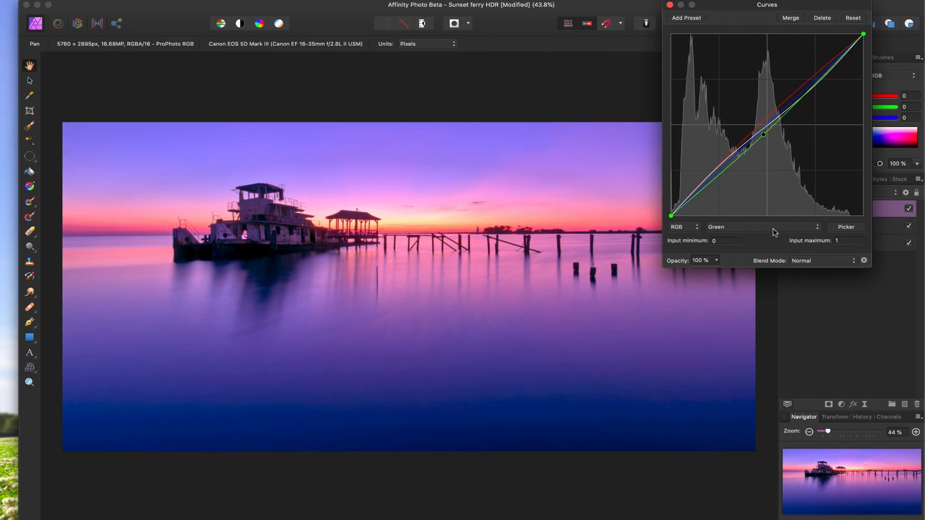
pyautogui.click(763, 226)
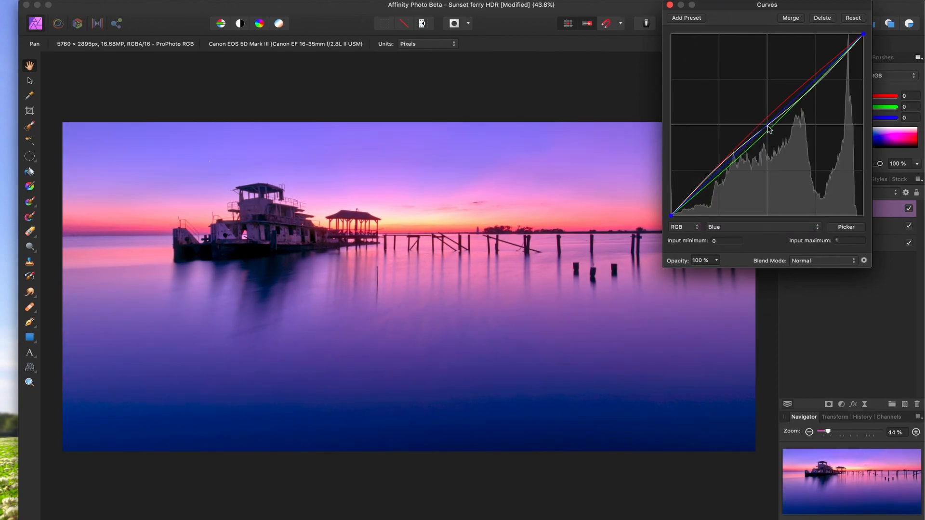
pyautogui.moveTo(769, 130); pyautogui.dragTo(769, 125)
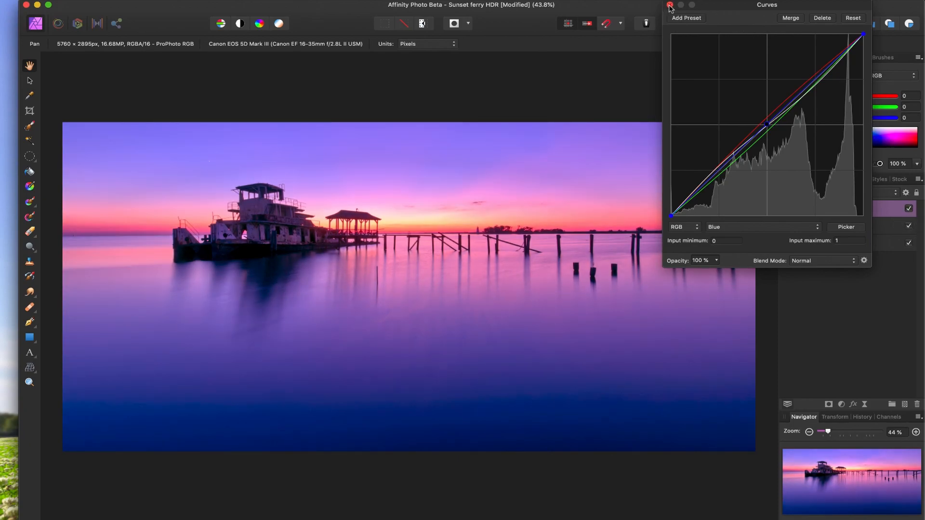
# Close the Curves editor and hide both Curves and Levels to see the original photo.
pyautogui.click(669, 4)
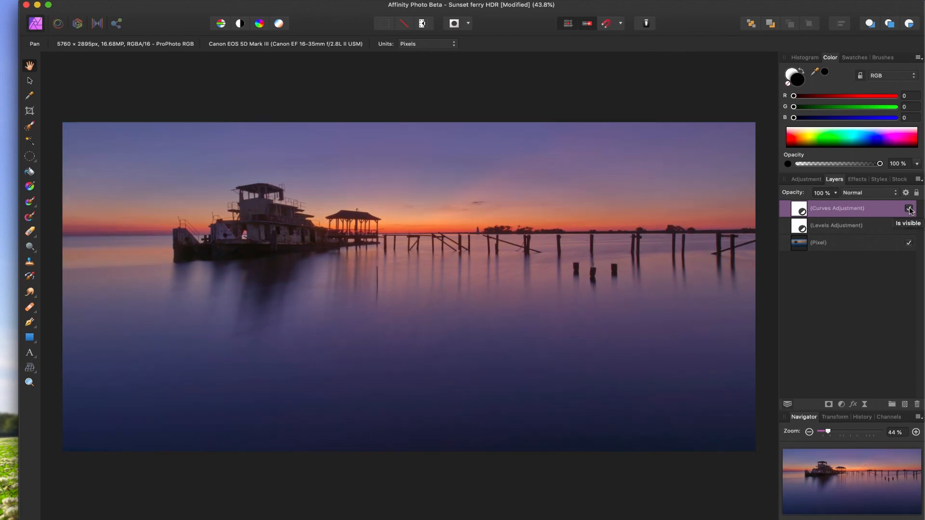
pyautogui.click(909, 208)
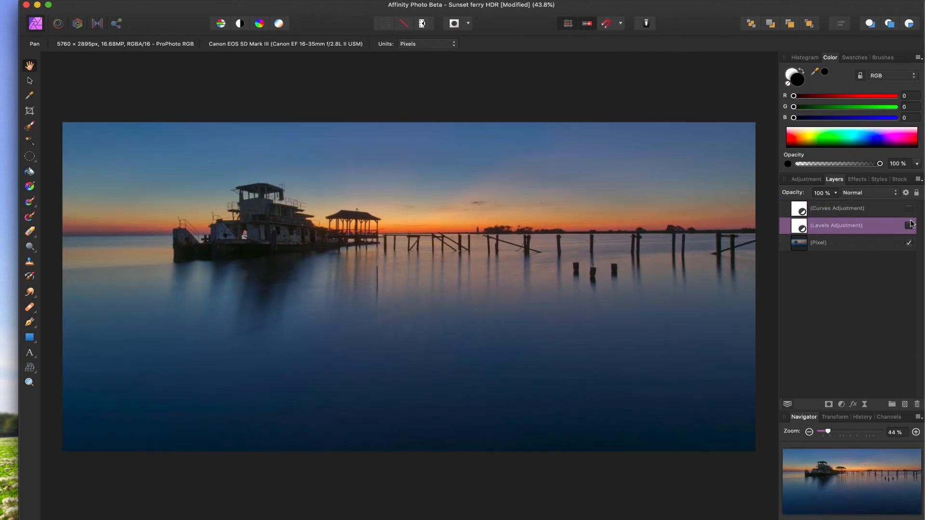
pyautogui.click(908, 225)
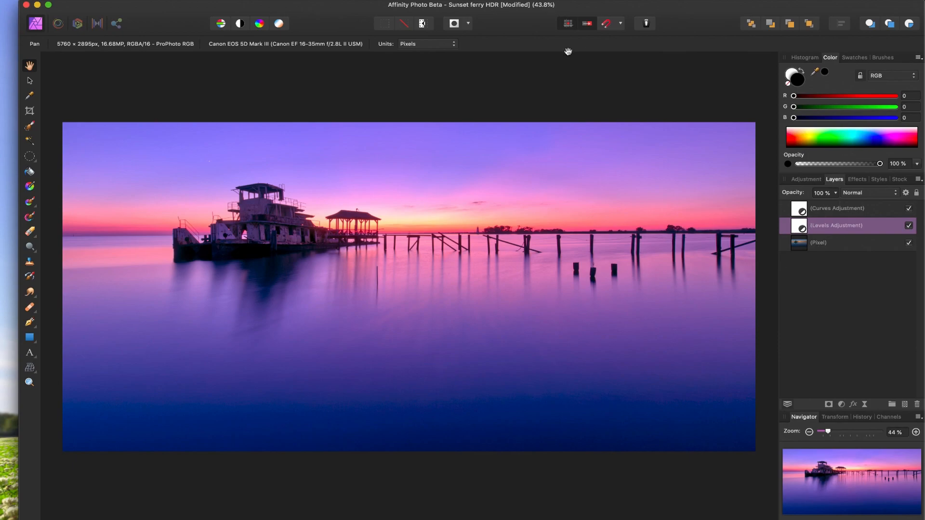
pyautogui.moveTo(536, 25)
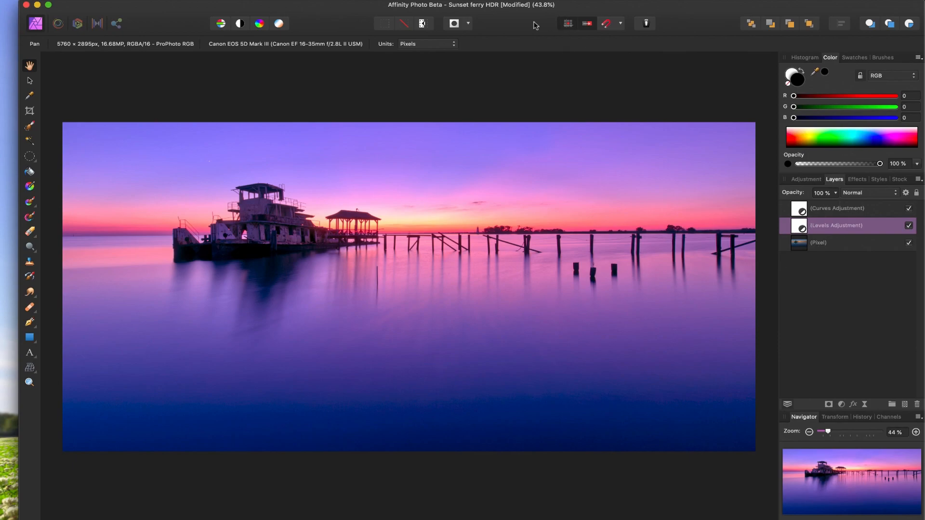
pyautogui.moveTo(524, 28)
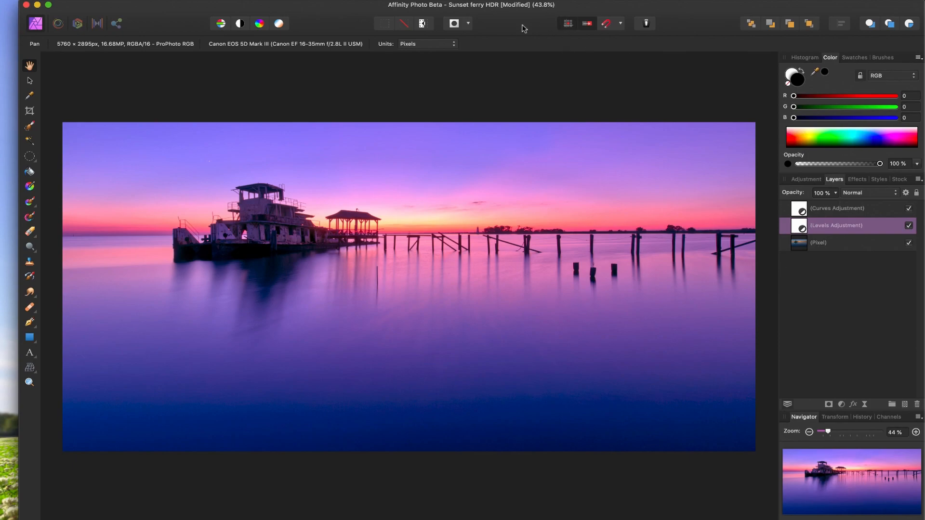